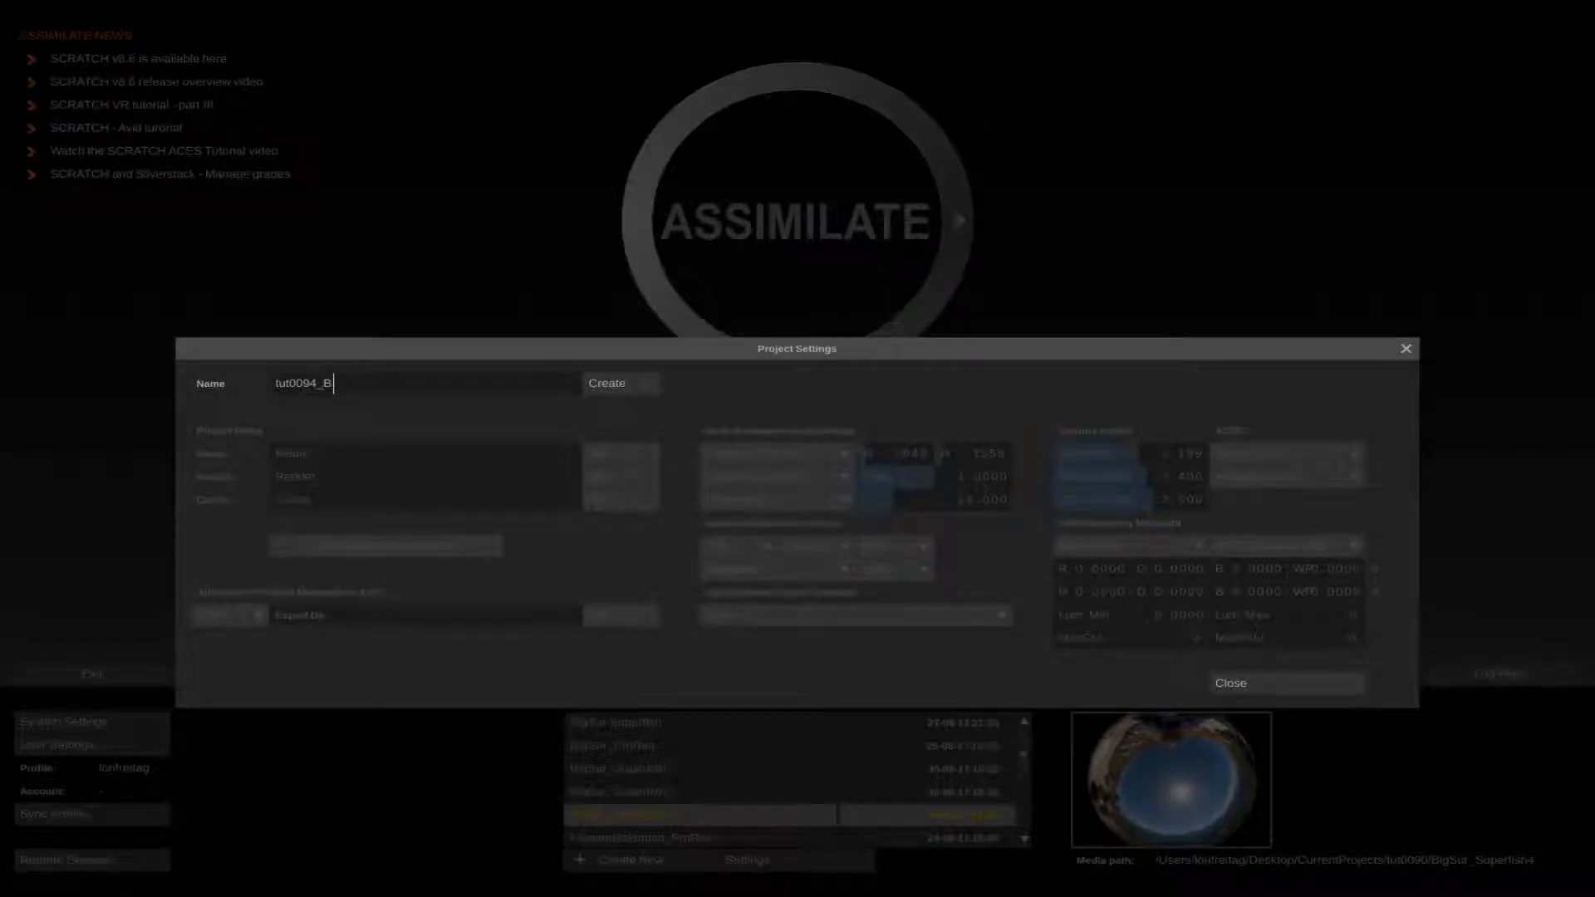
# Step: Name the new HD 1080-30 project tut0094_BigSur5 and create it
pyautogui.write('igS')
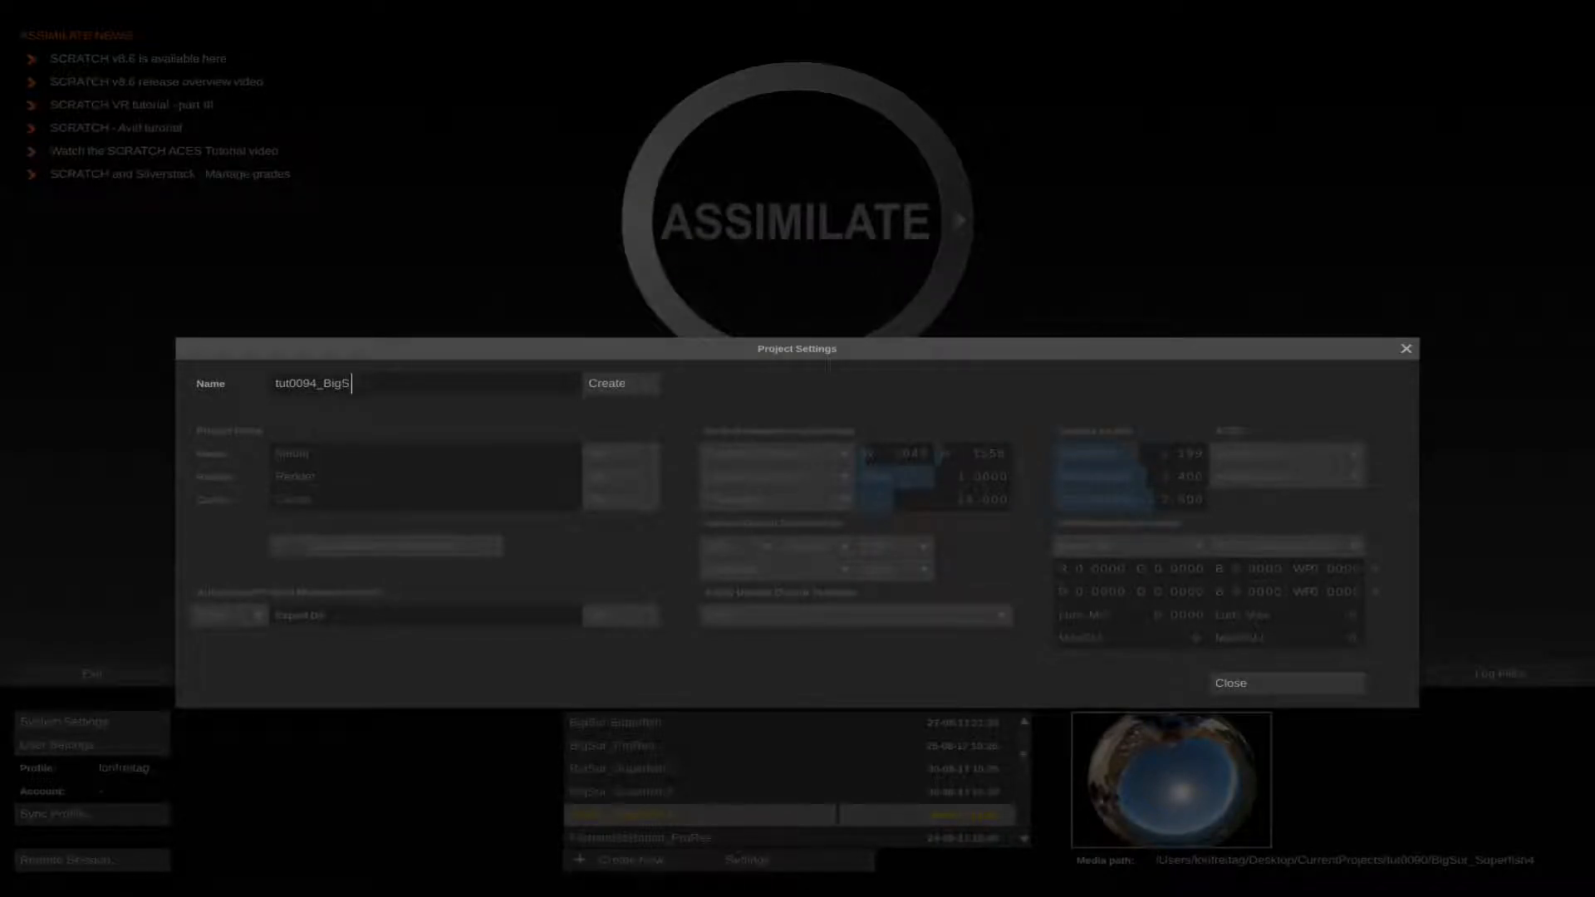
pyautogui.write('ur5')
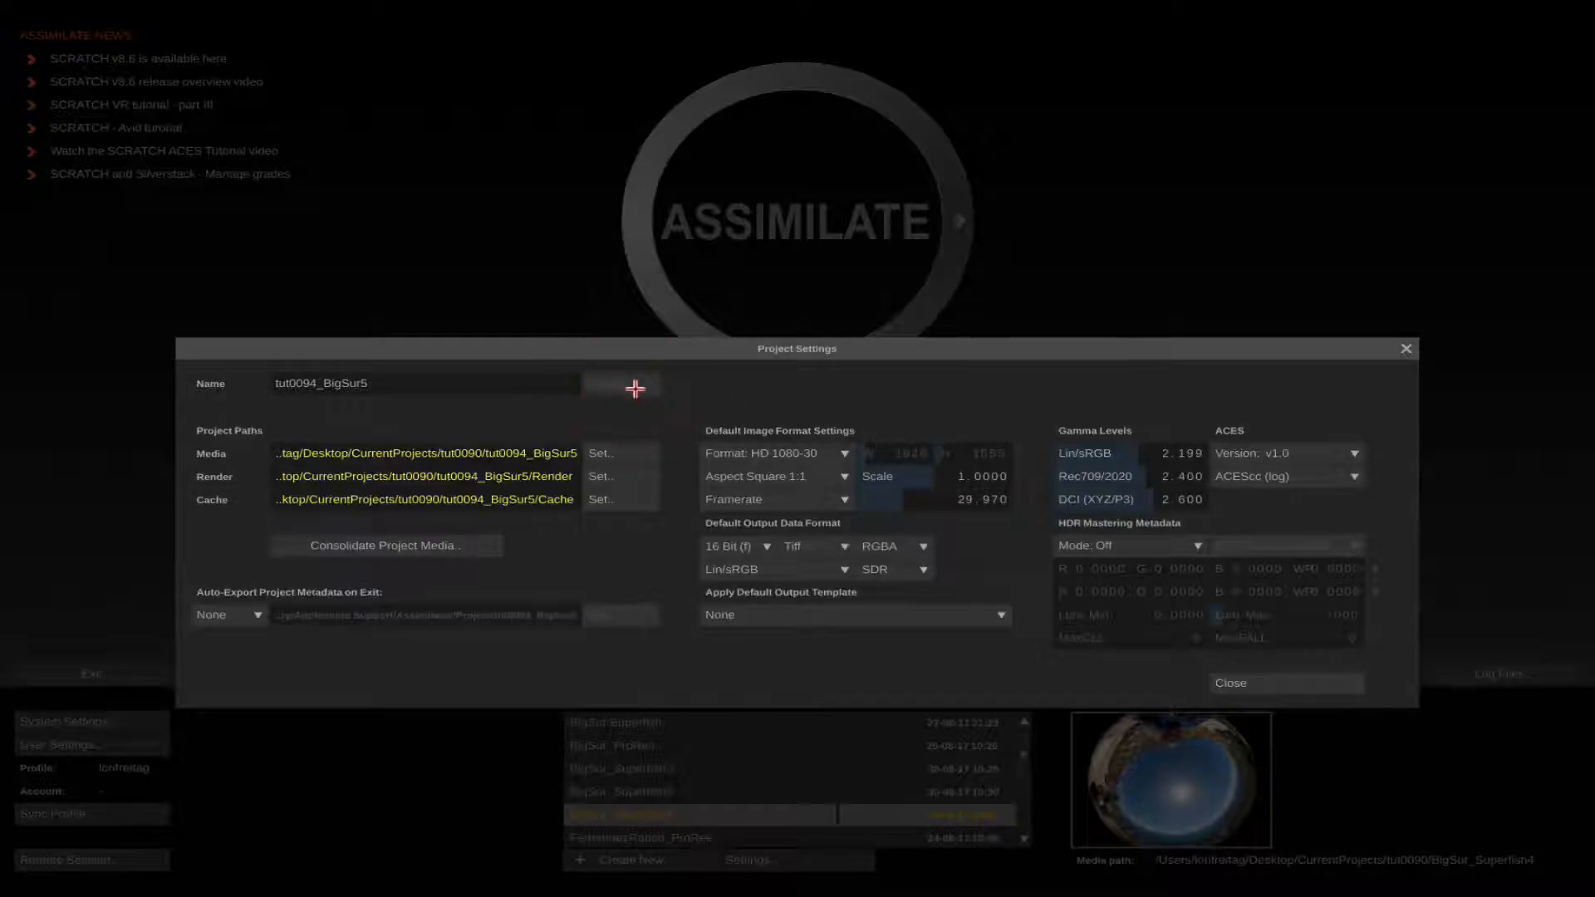
pyautogui.moveTo(941, 427)
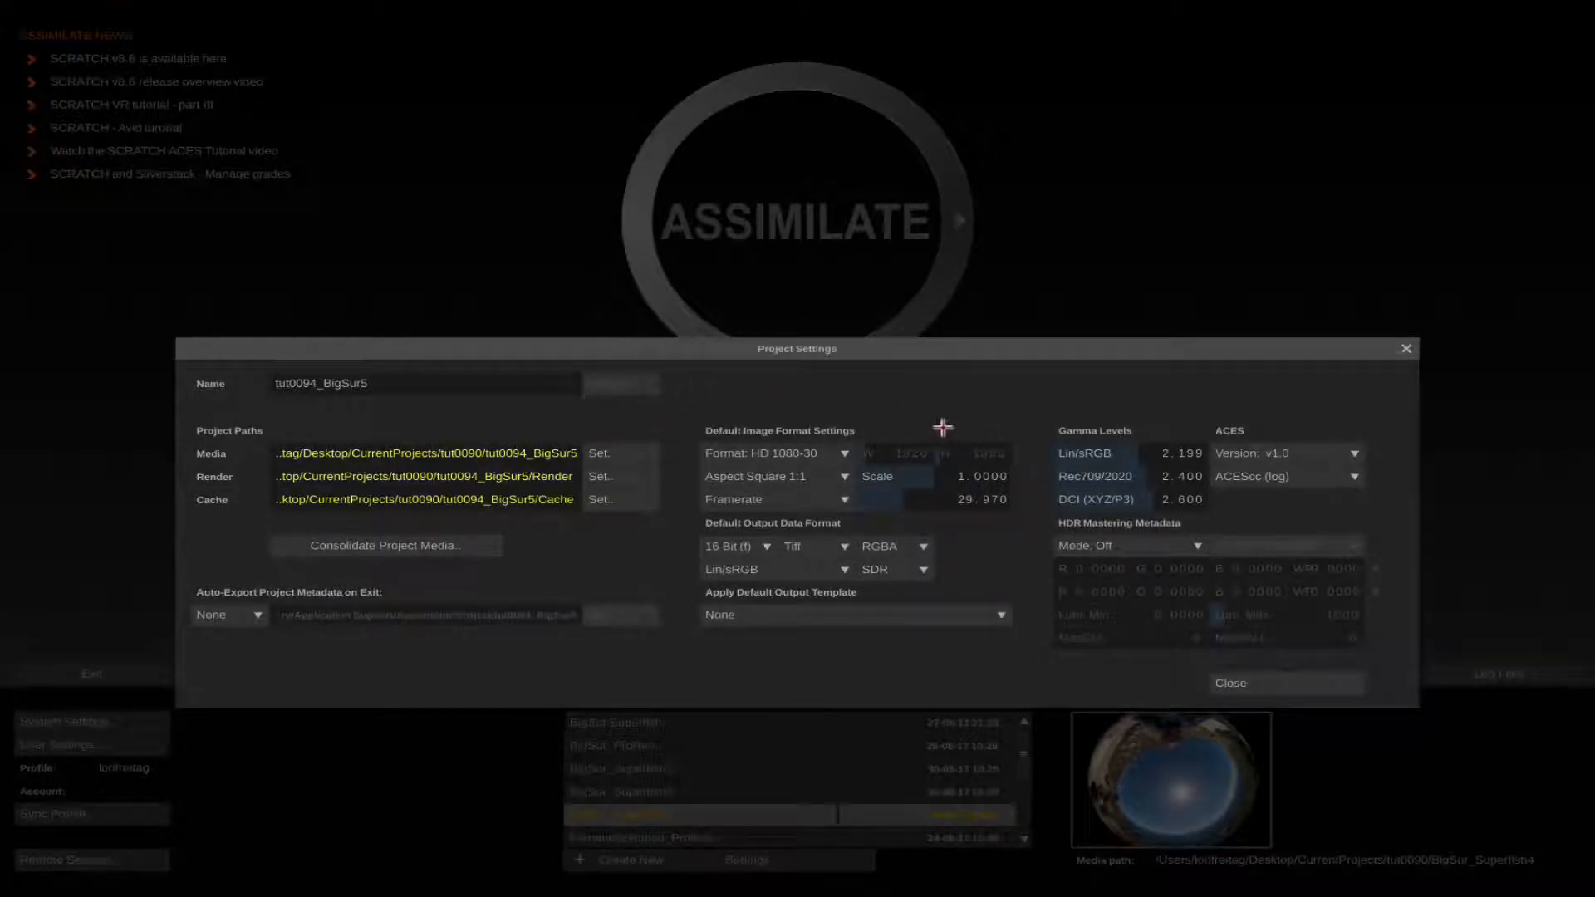
pyautogui.moveTo(889, 454)
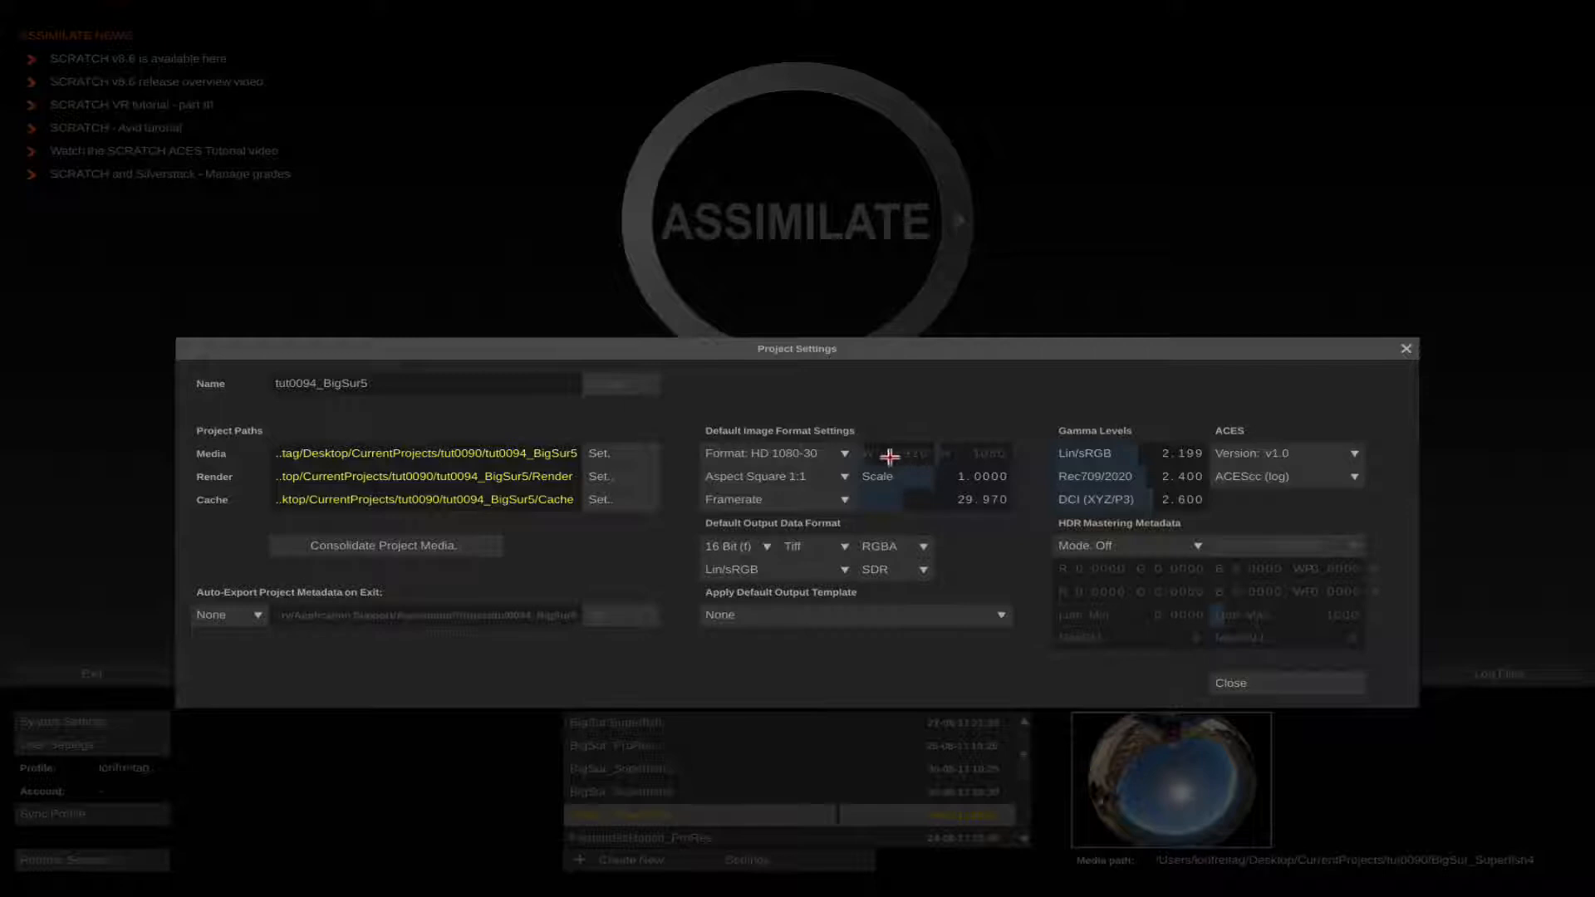
pyautogui.moveTo(952, 521)
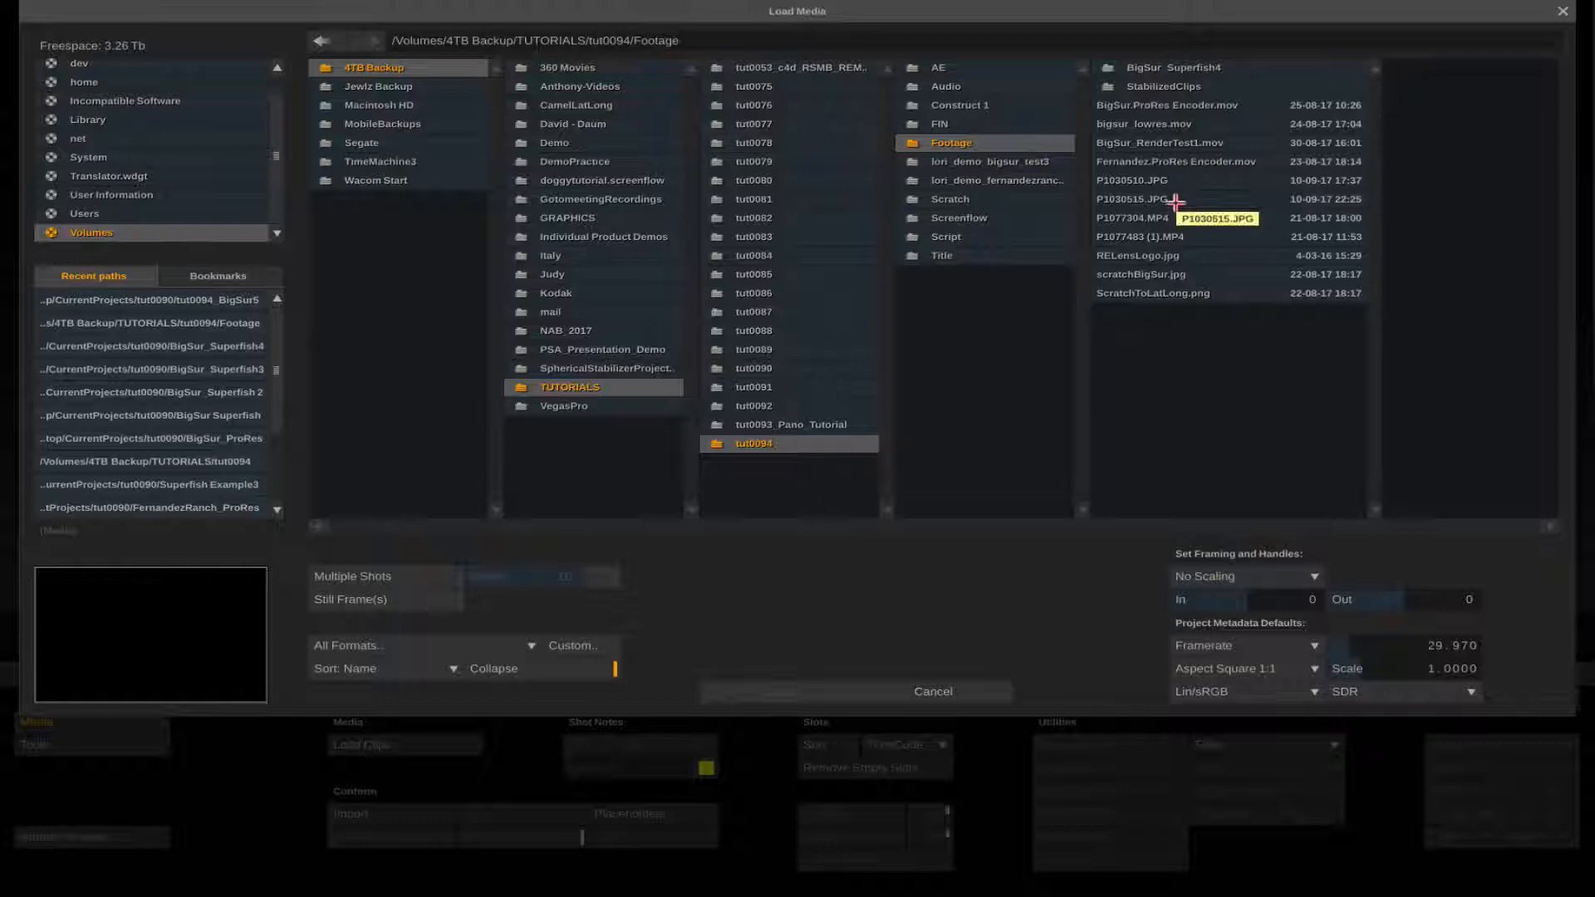
# Step: Load the fisheye clip P1077483 (1).MP4 from the Footage folder into the project
pyautogui.click(1139, 236)
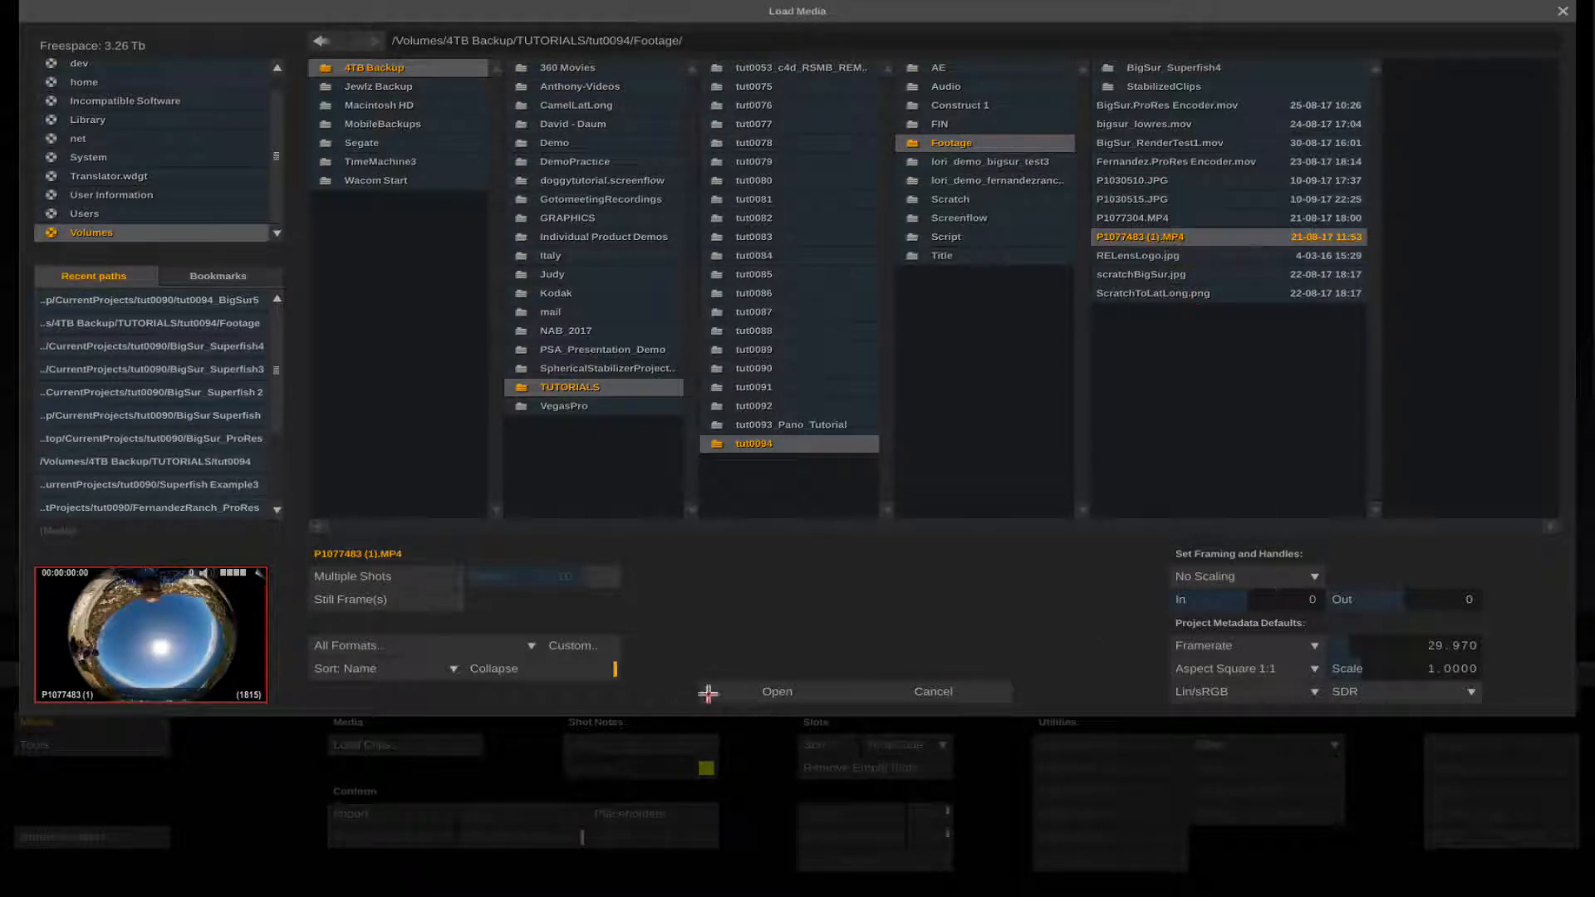
pyautogui.click(777, 692)
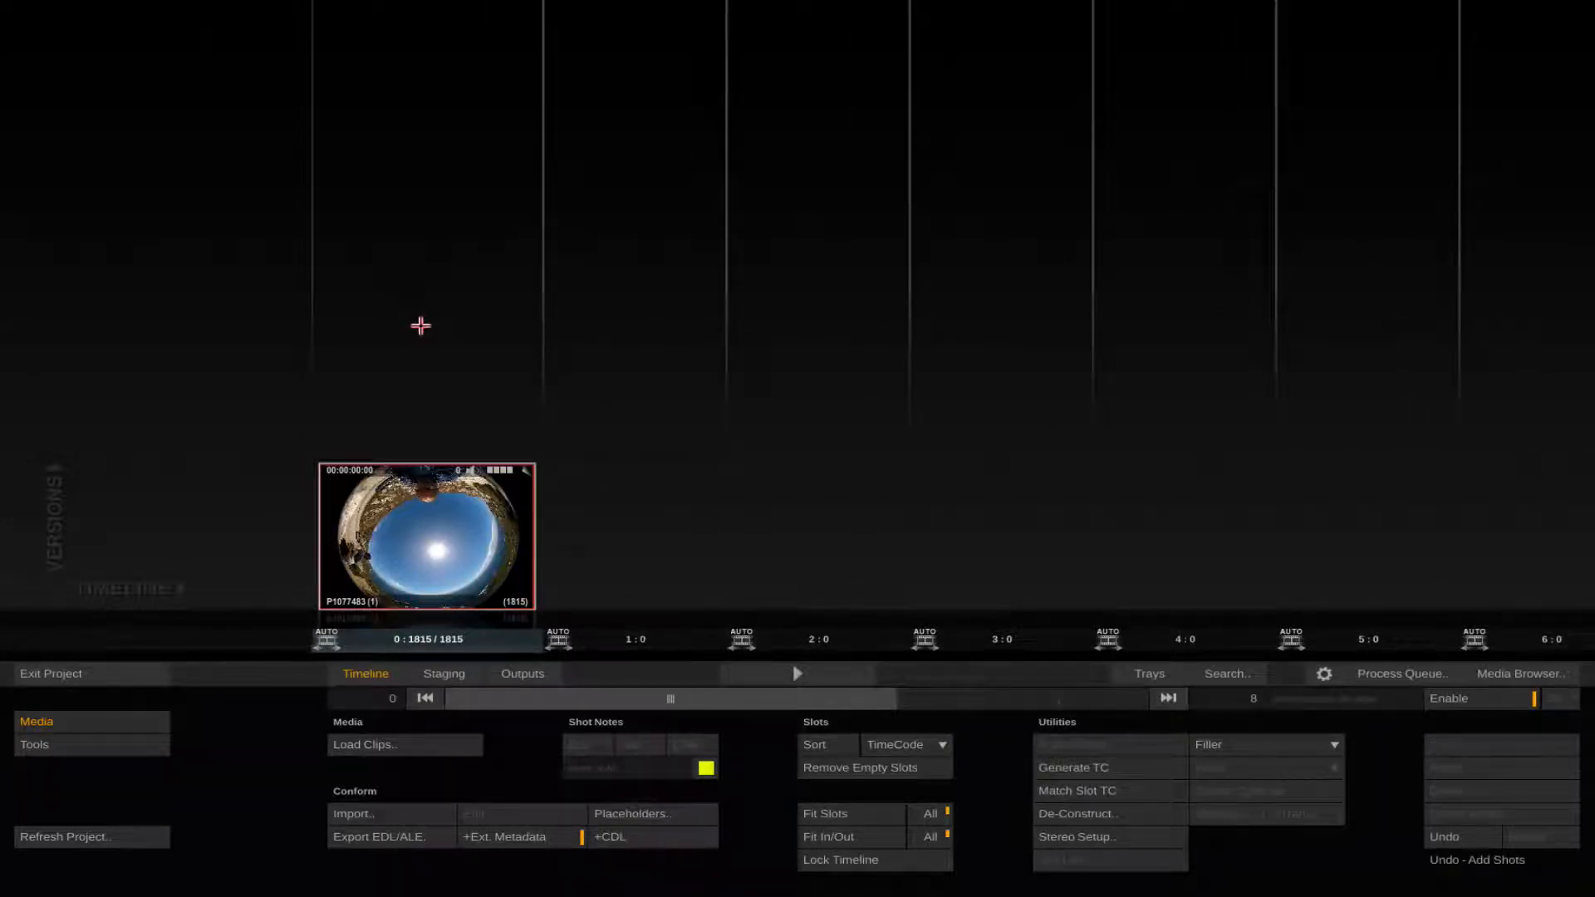
pyautogui.moveTo(1291, 740)
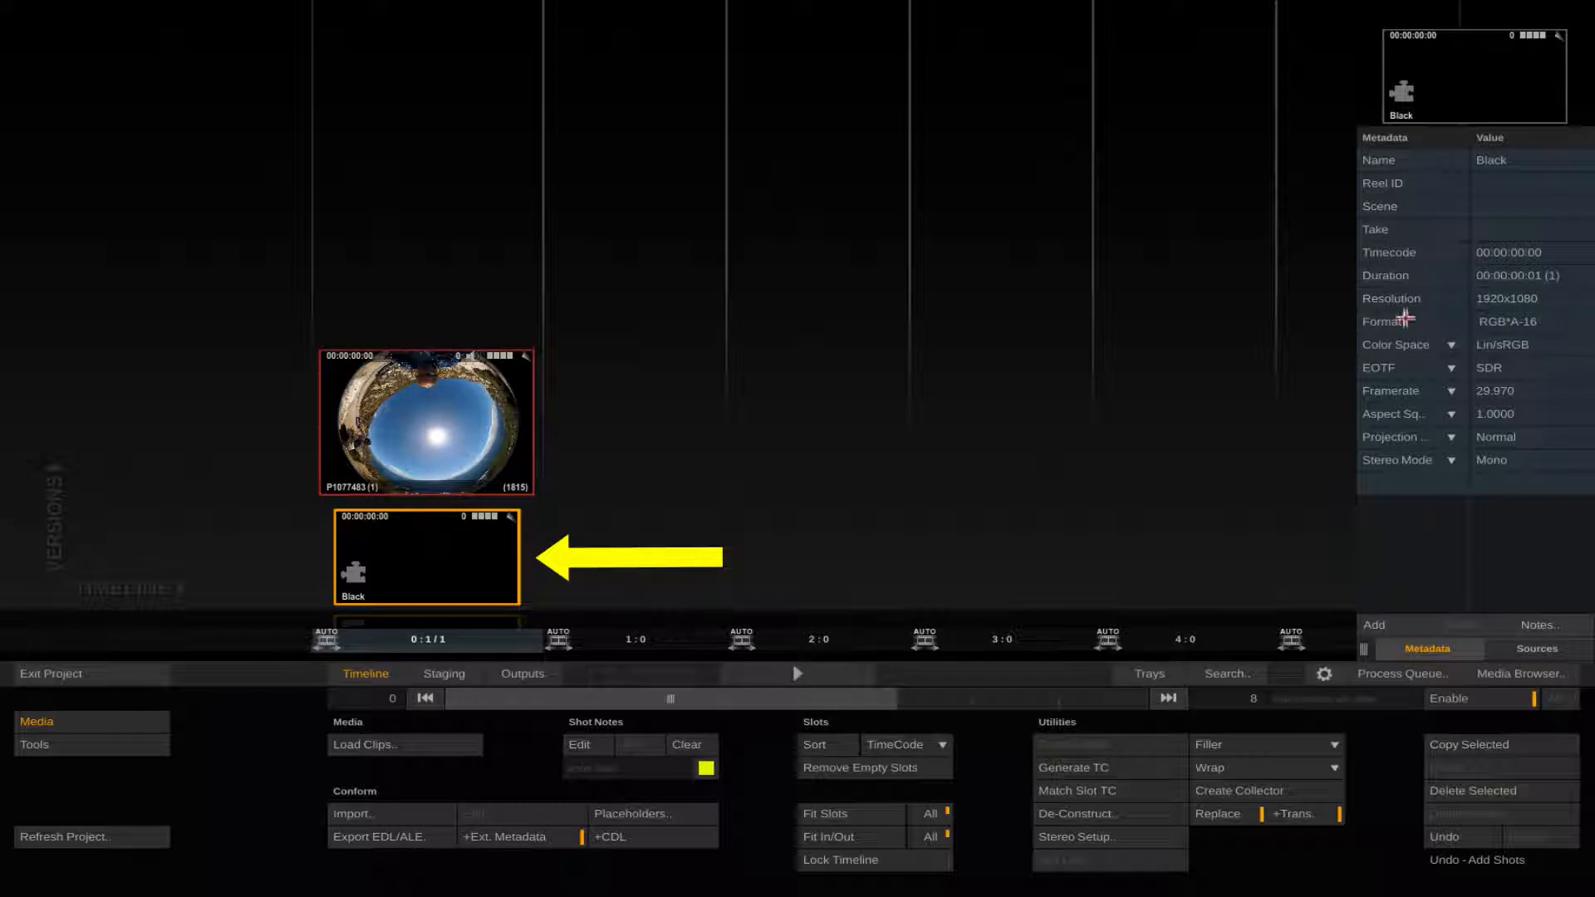
pyautogui.moveTo(781, 479)
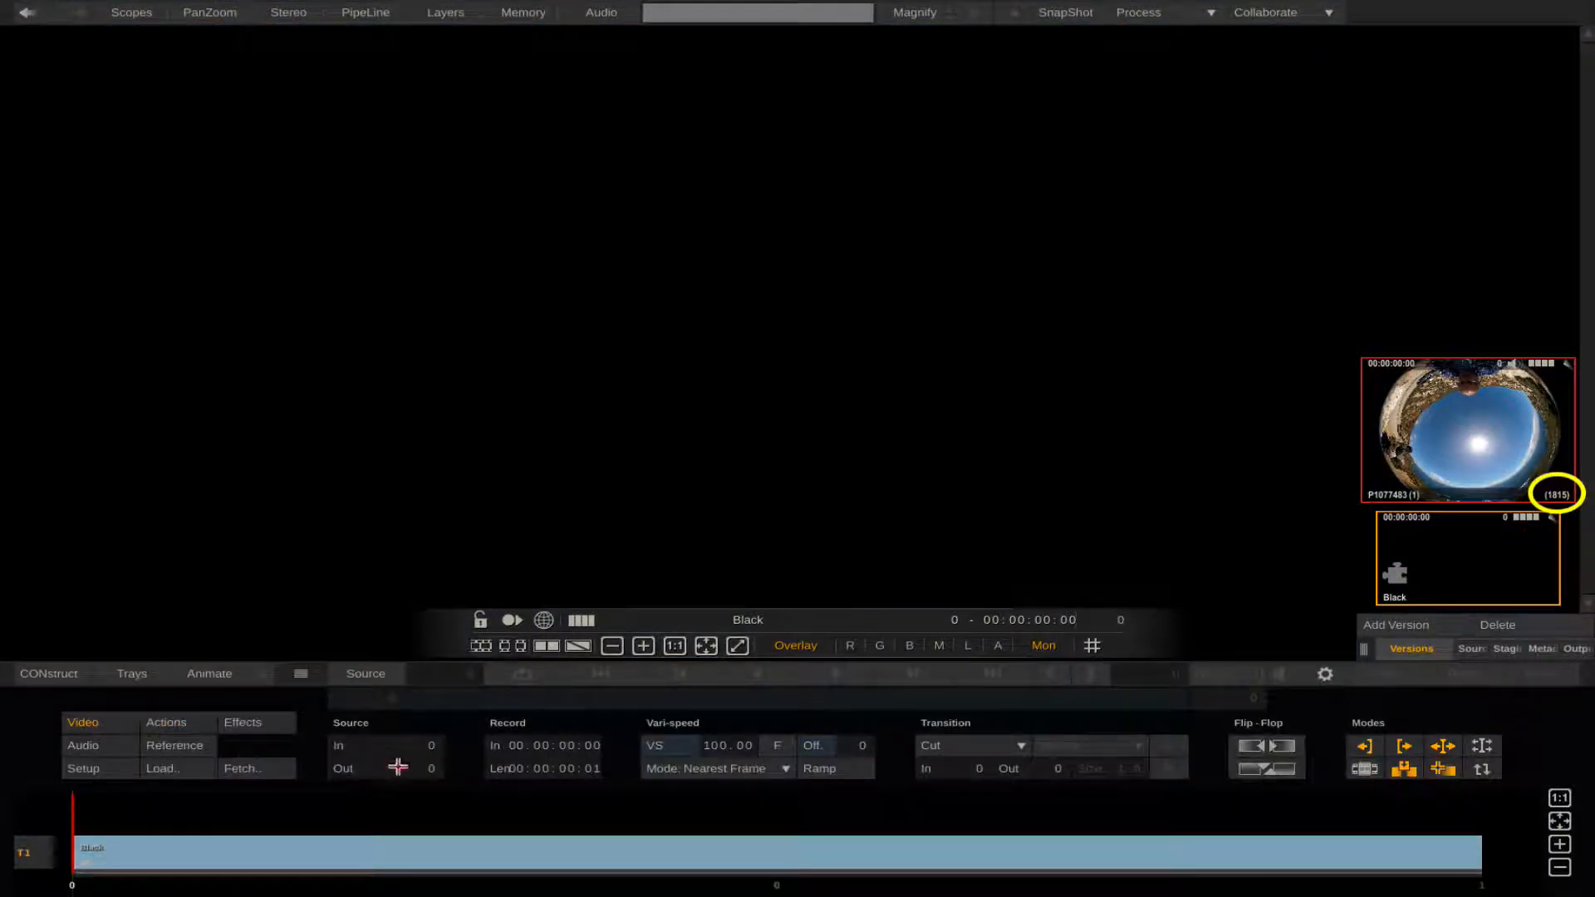
# Step: Set the black shot's Out value to 1815 so it matches the fisheye clip's length
pyautogui.click(431, 768)
pyautogui.write('1815')
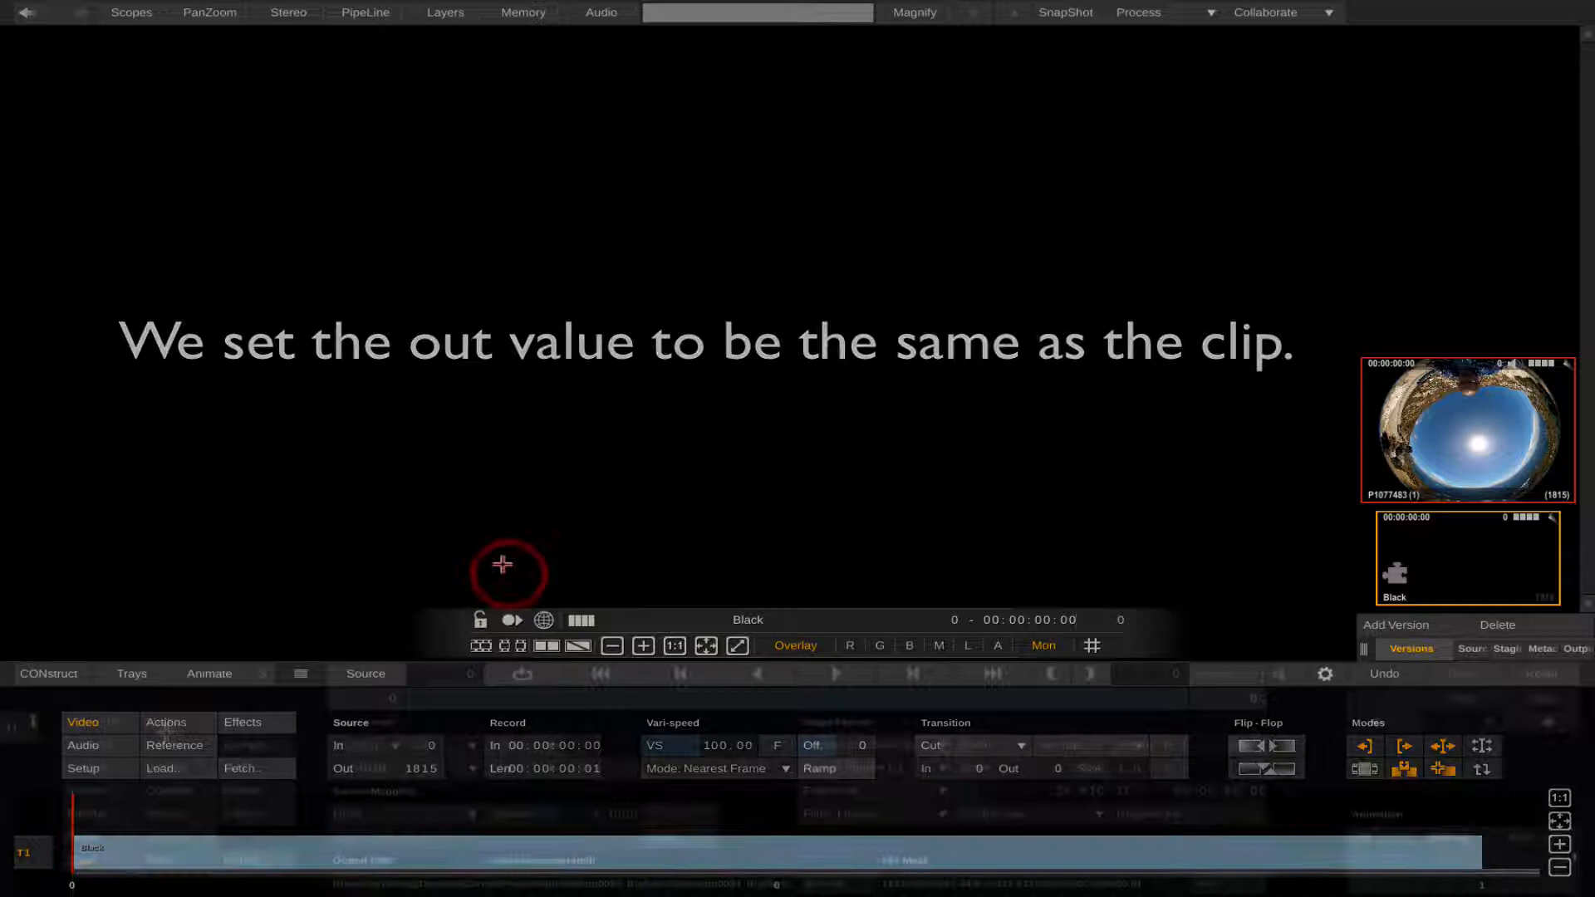
pyautogui.click(163, 721)
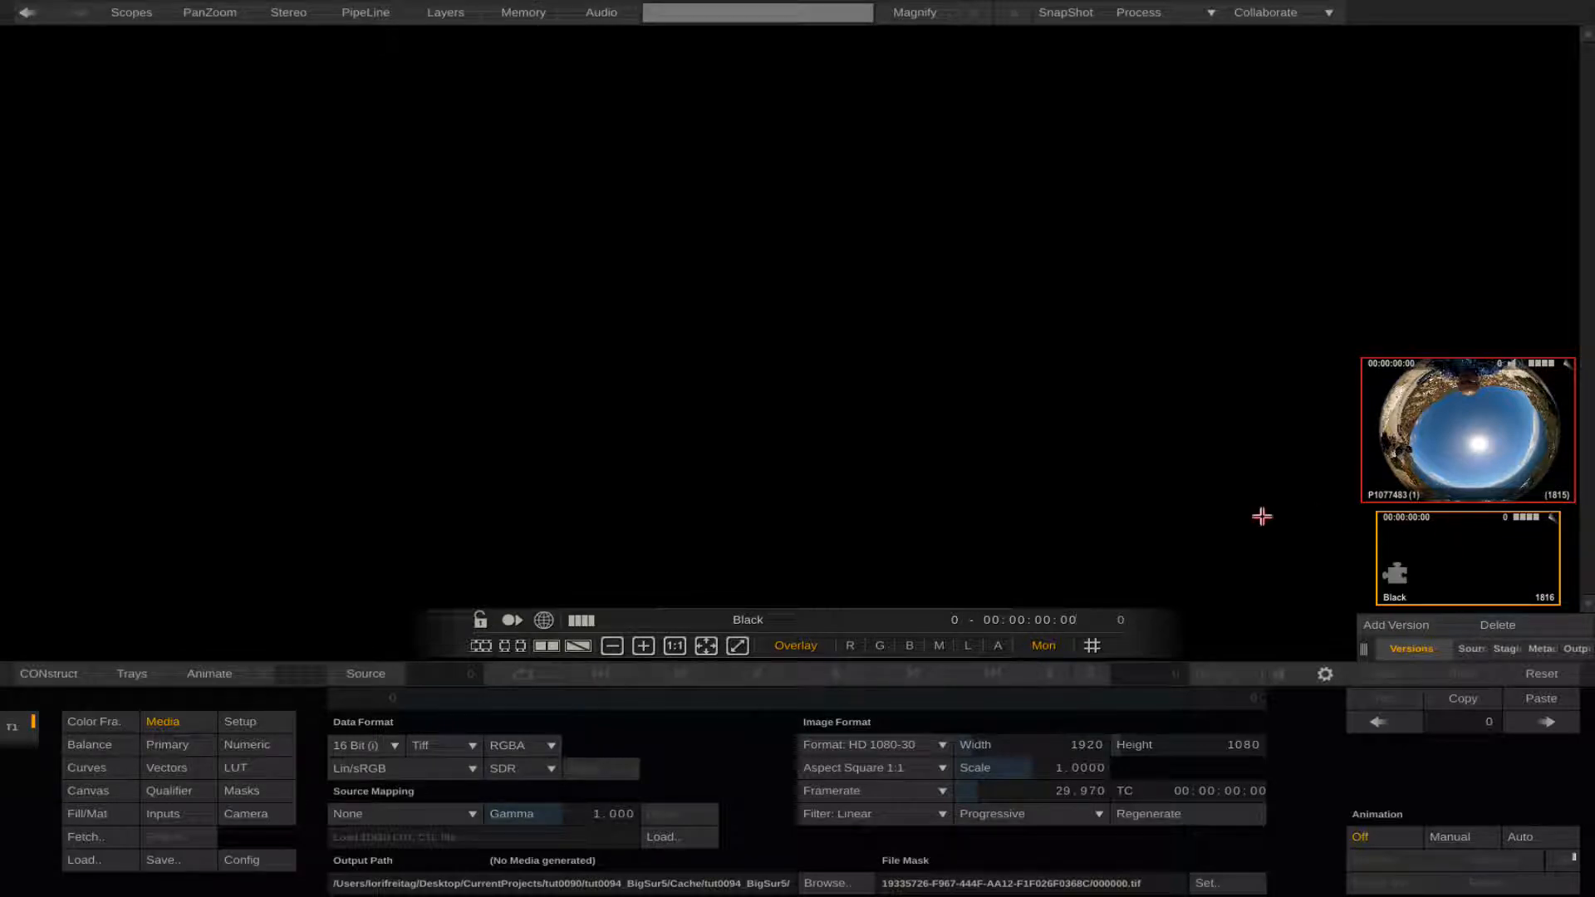
# Step: Put the RELensSuperfish effect into the black shot's first effect slot
pyautogui.click(90, 722)
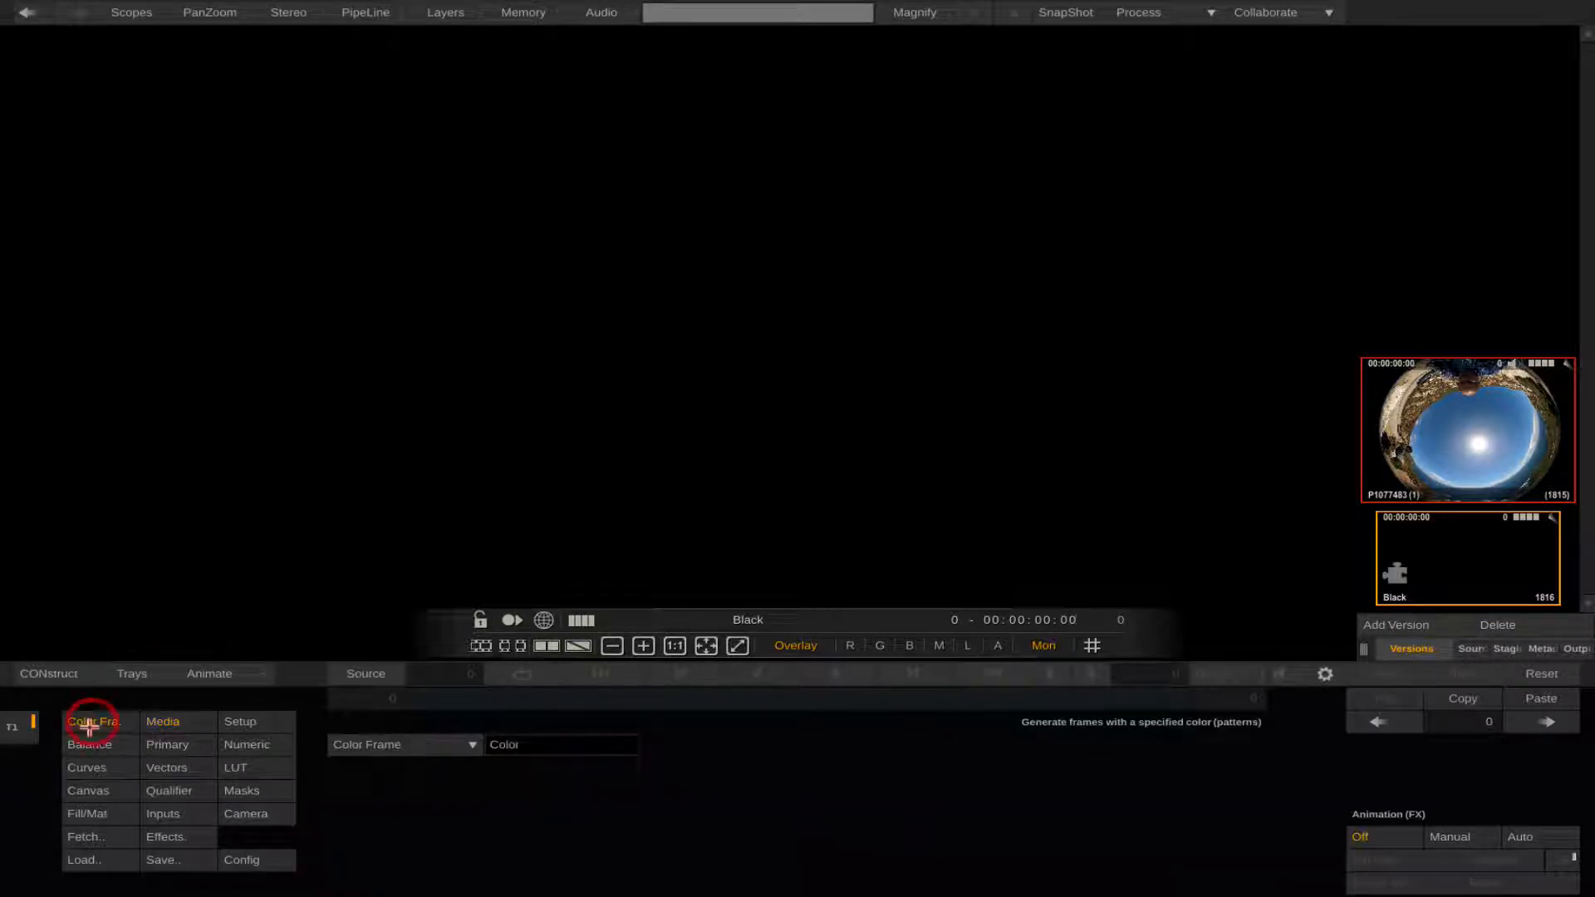
pyautogui.moveTo(92, 722)
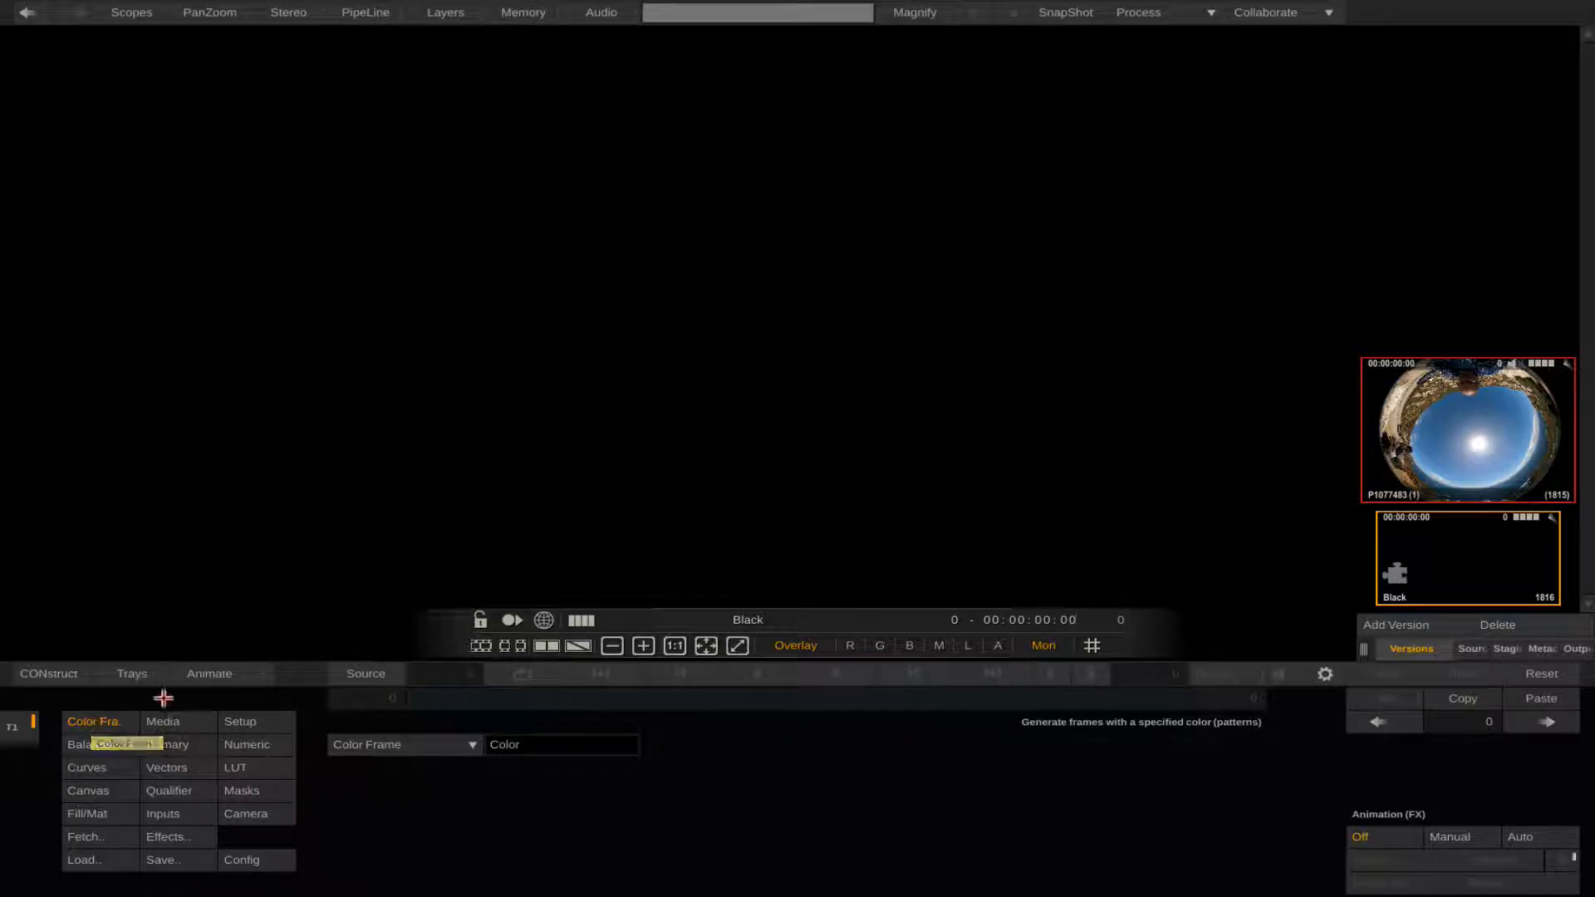
pyautogui.click(168, 836)
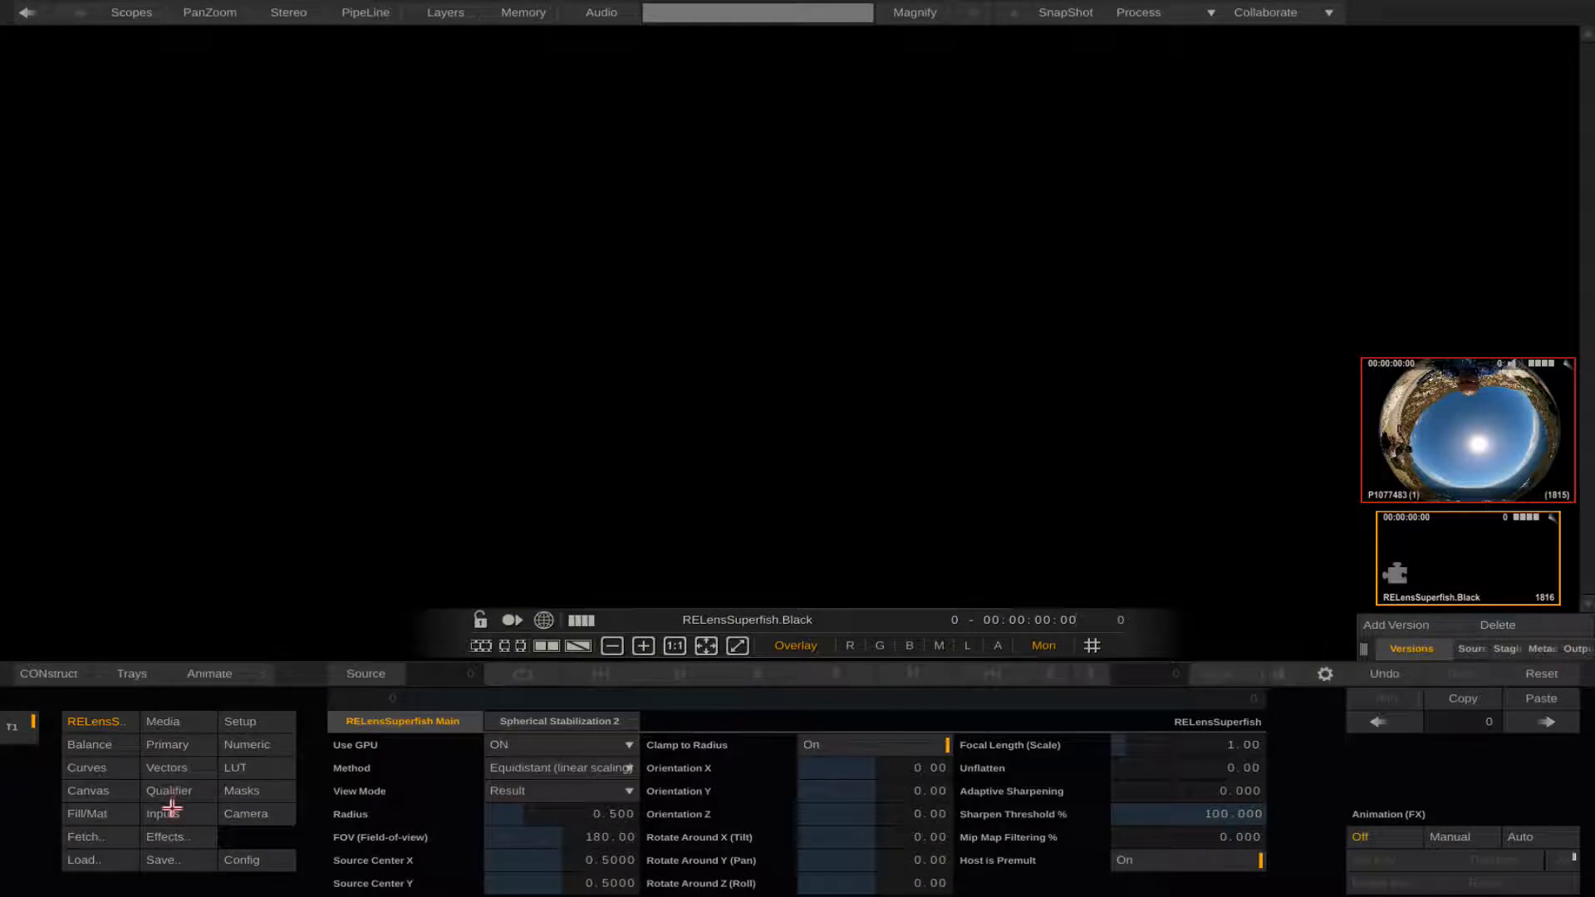
# Step: Wire the fisheye clip into the effect's GetColorSrc input
pyautogui.click(165, 815)
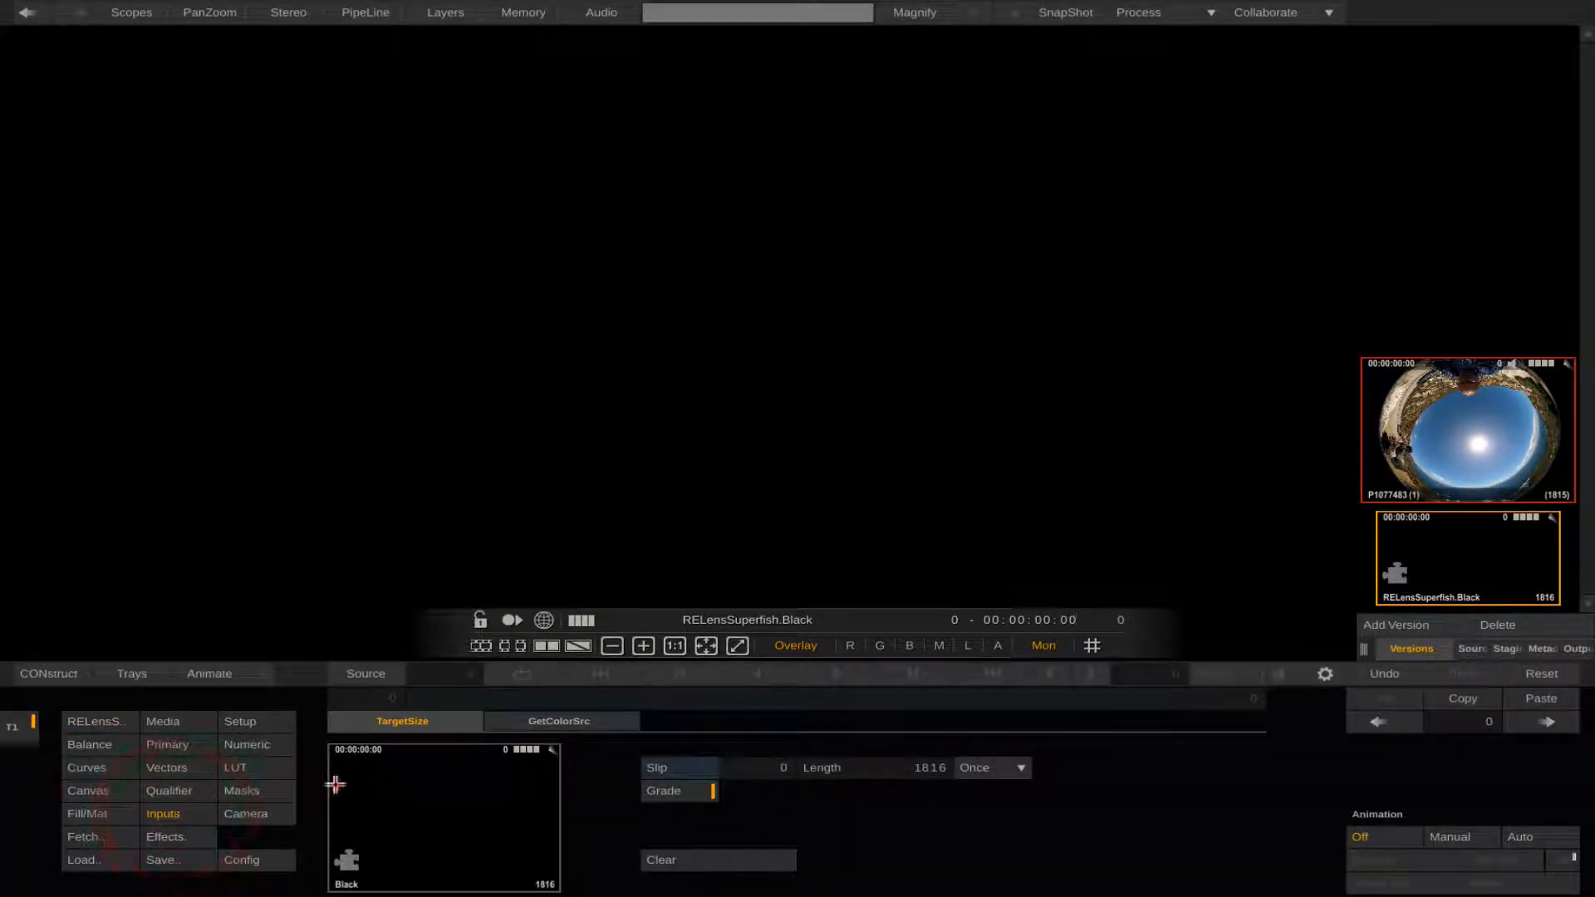
pyautogui.click(558, 721)
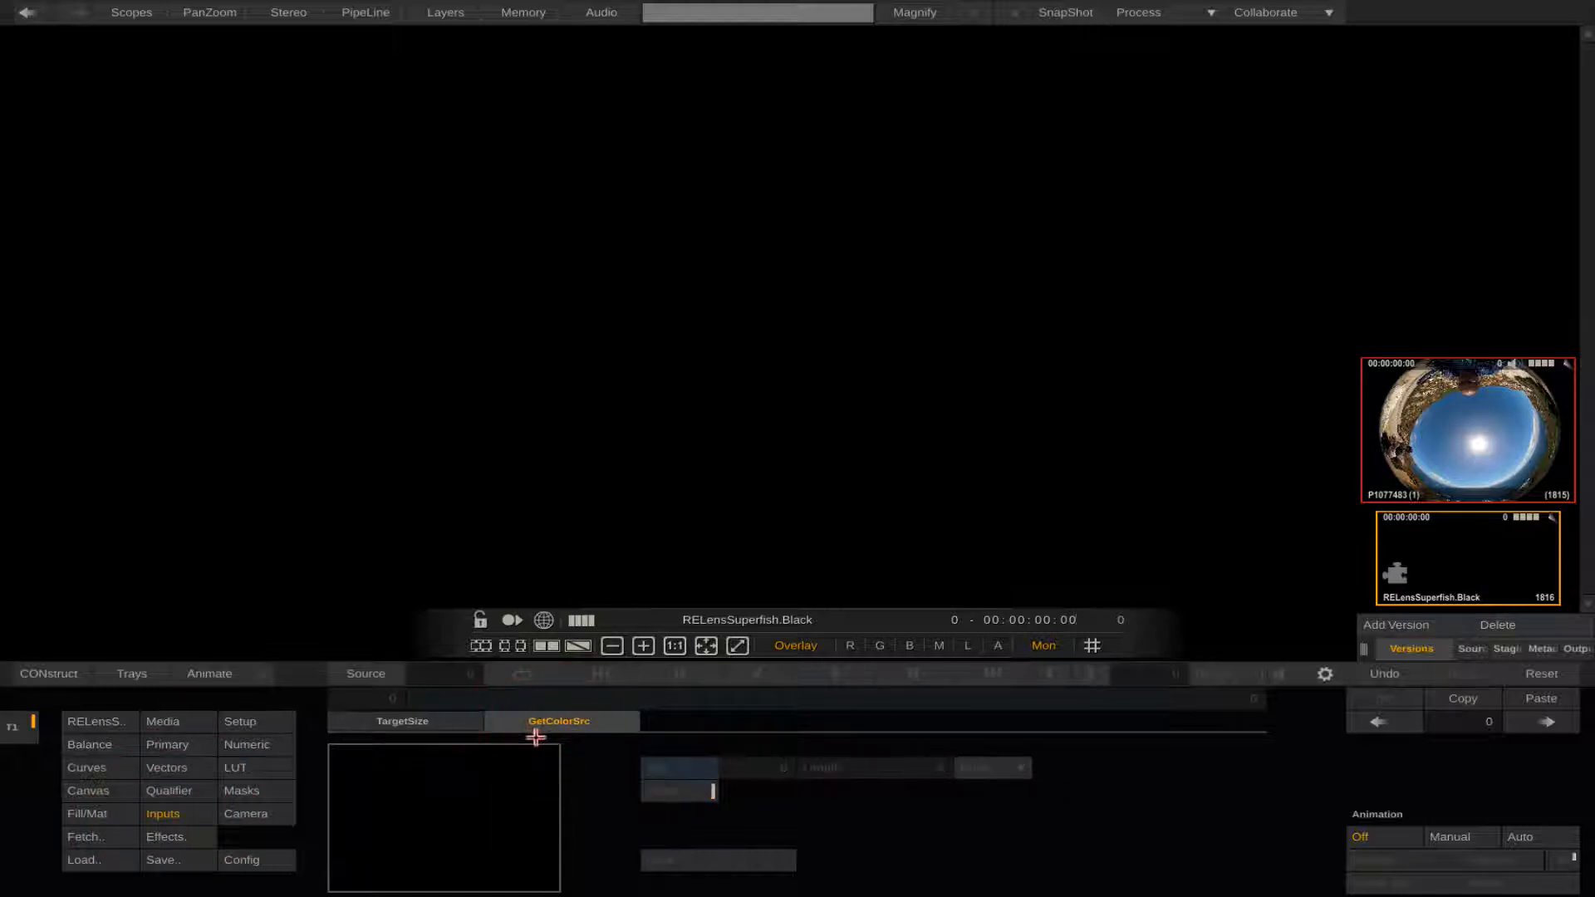
pyautogui.moveTo(1364, 563)
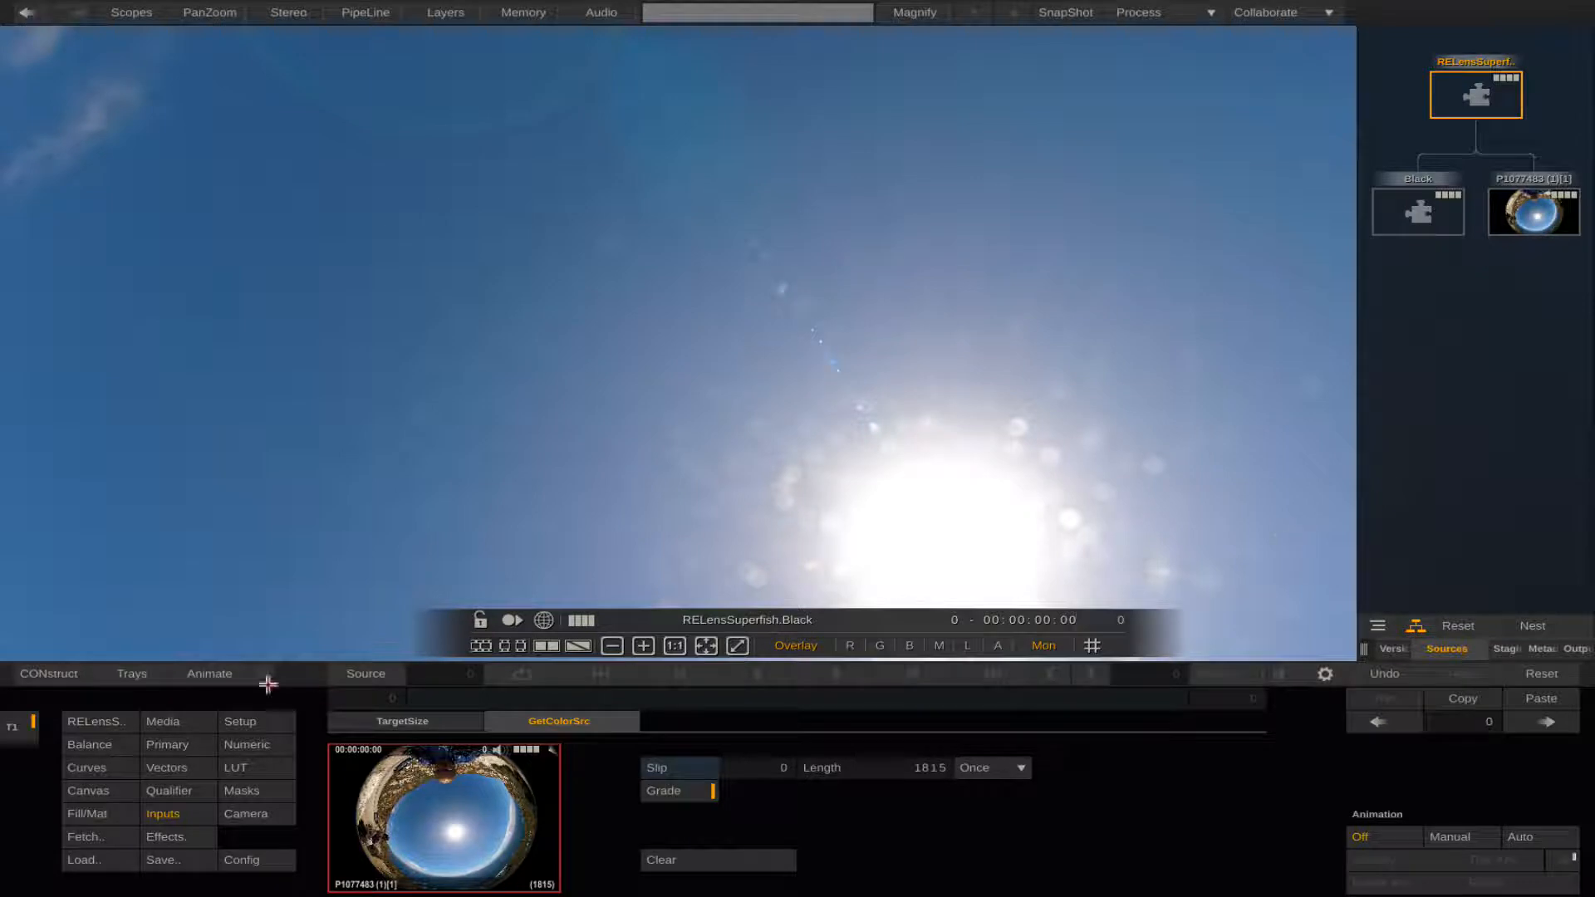
pyautogui.click(98, 721)
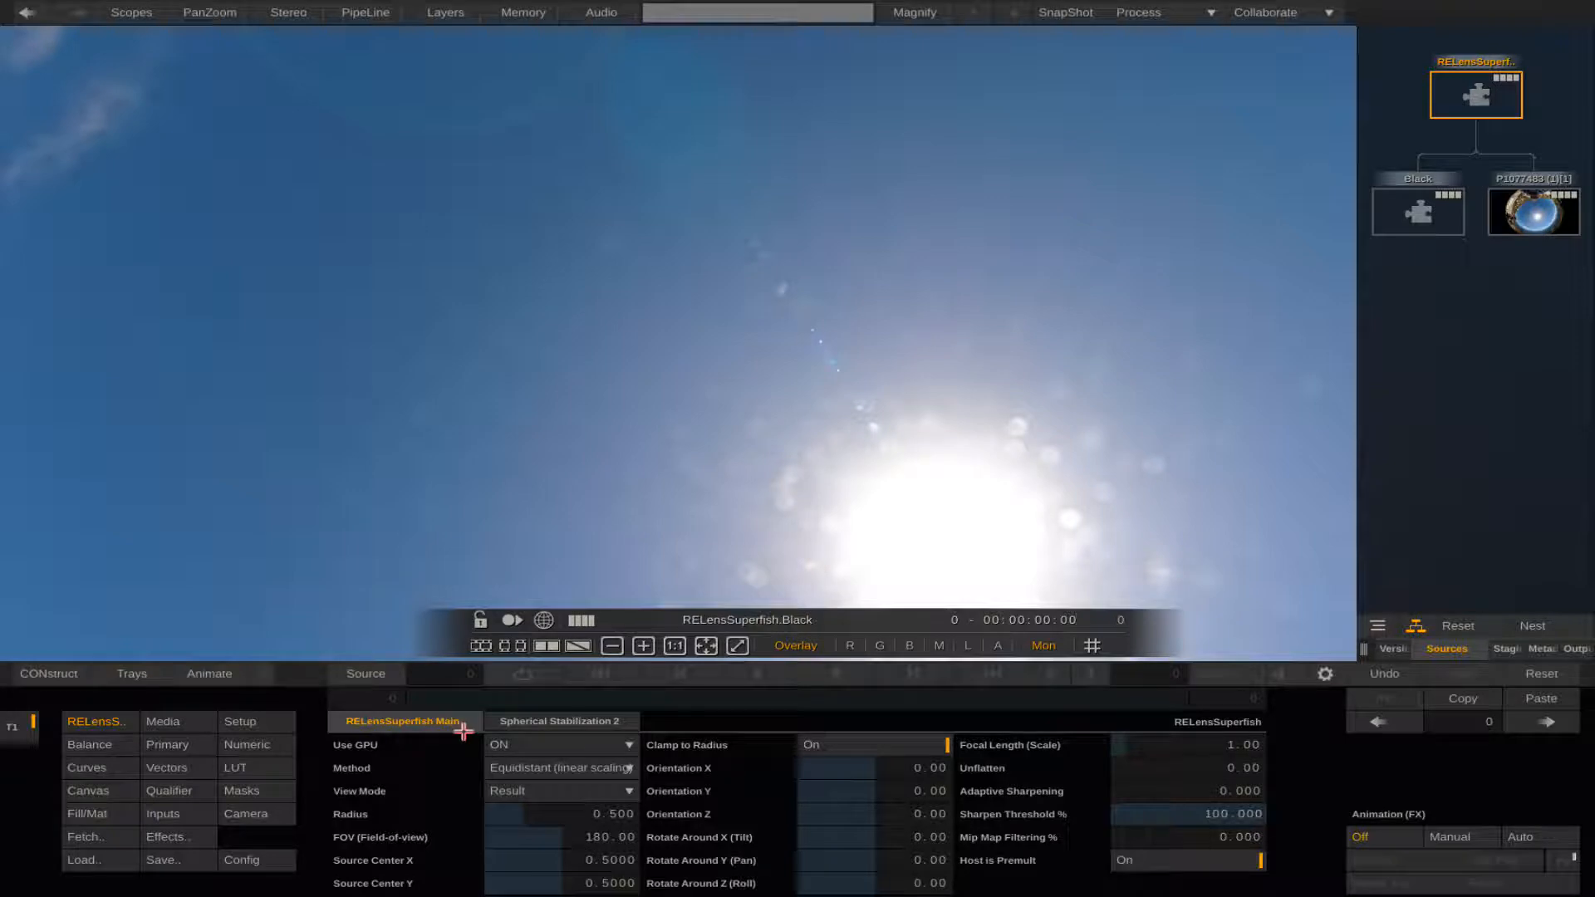
# Step: Set the Superfish lens method to Equisolid with a 250 field of view
pyautogui.click(561, 768)
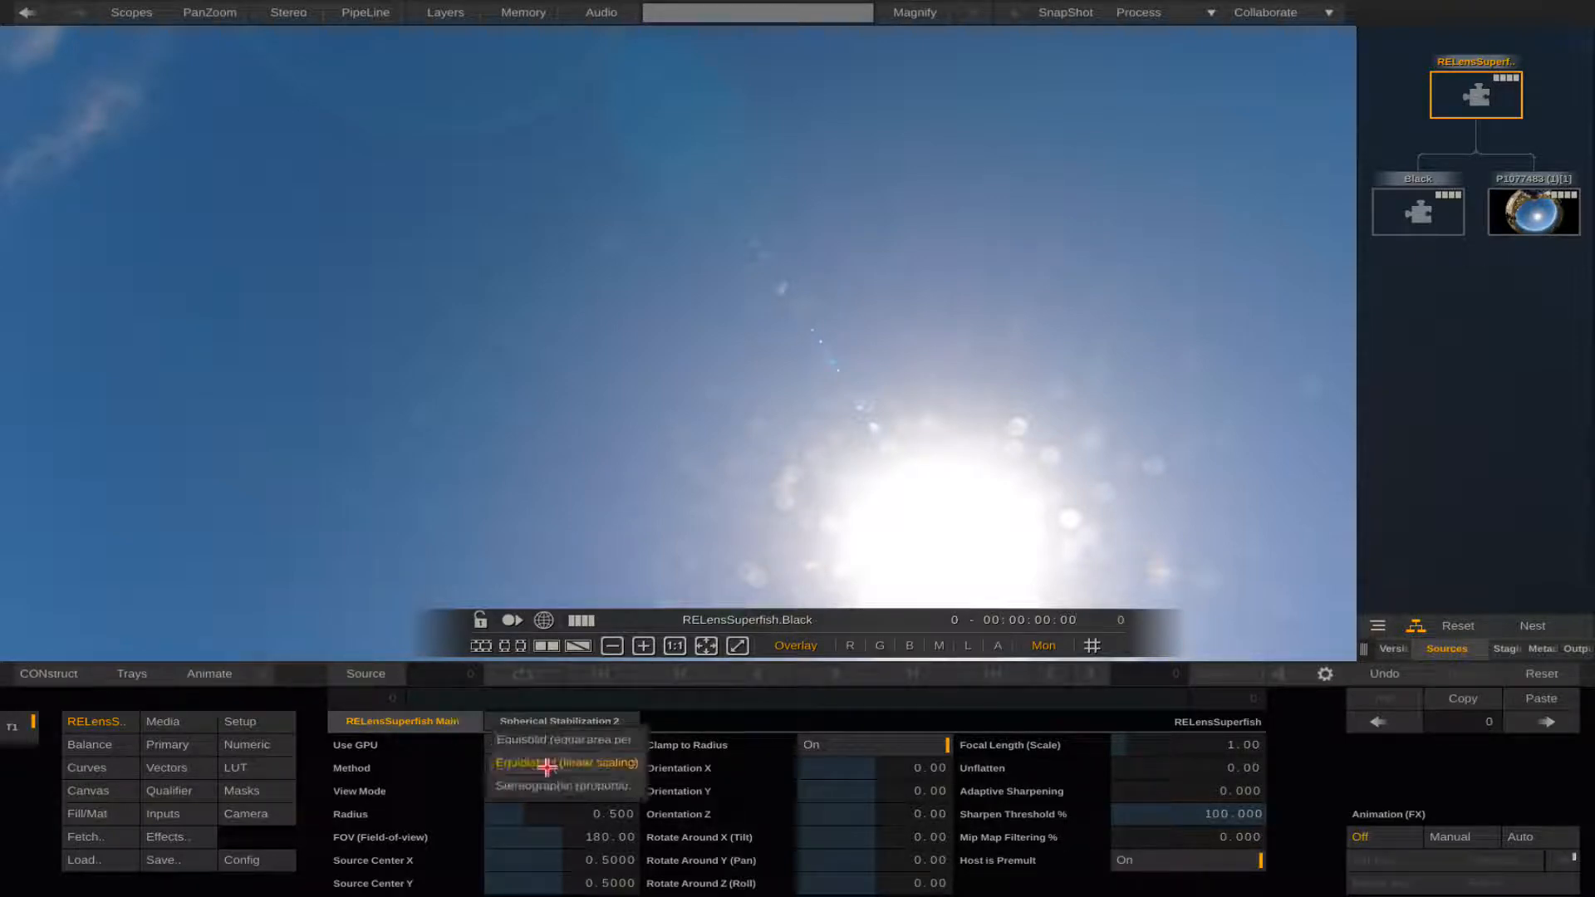
pyautogui.click(557, 762)
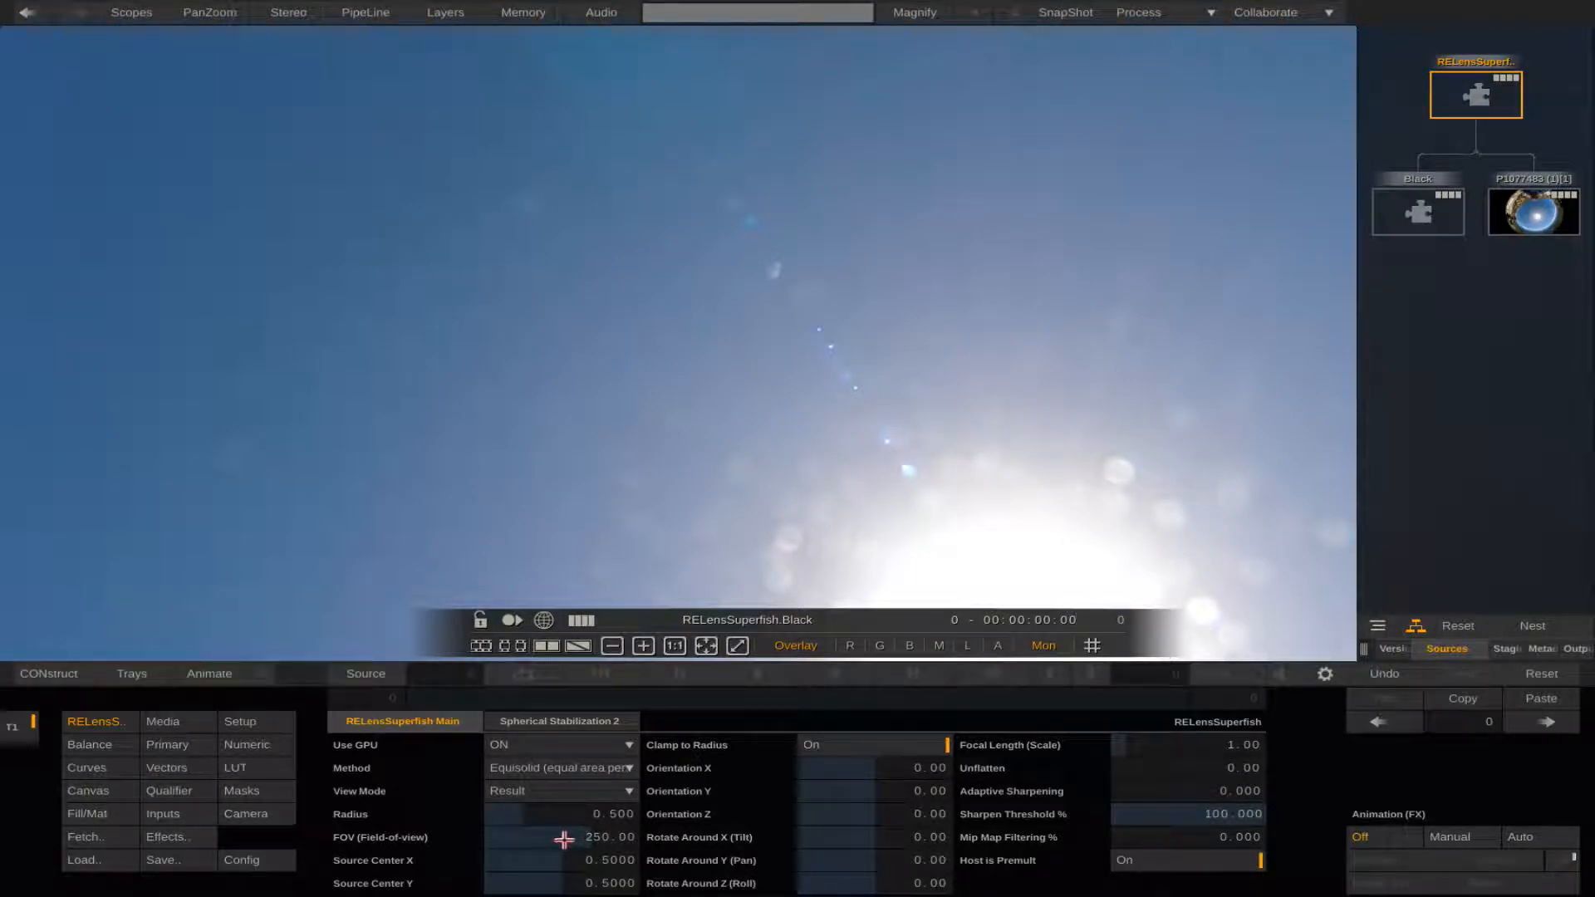
pyautogui.click(559, 790)
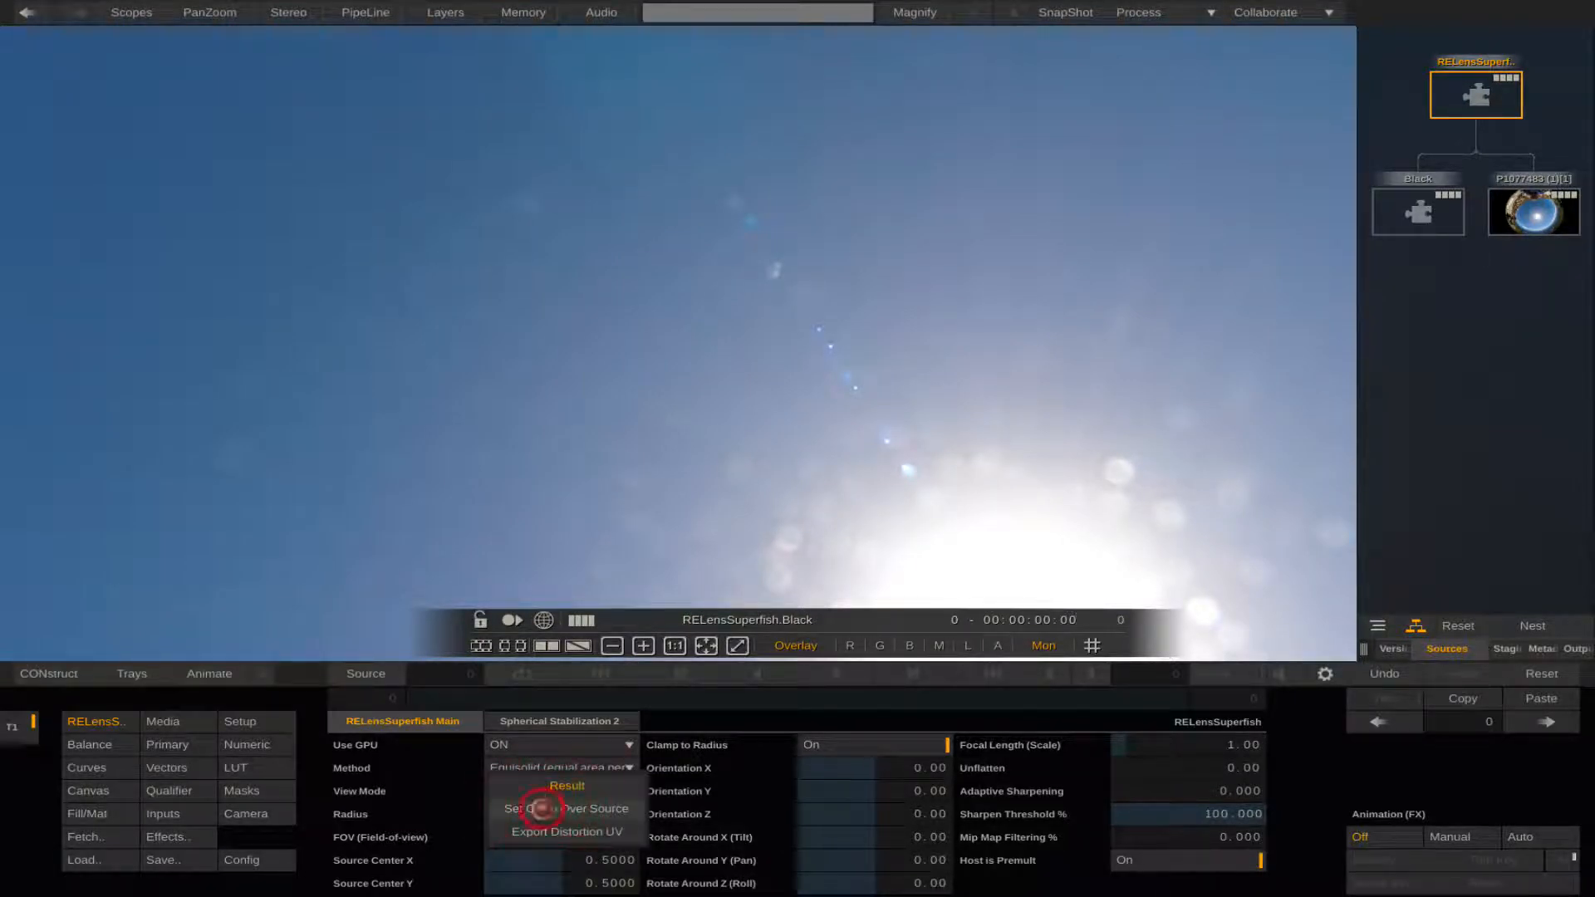
# Step: Fit the radius circle to the fisheye image edge, then view the result
pyautogui.click(555, 808)
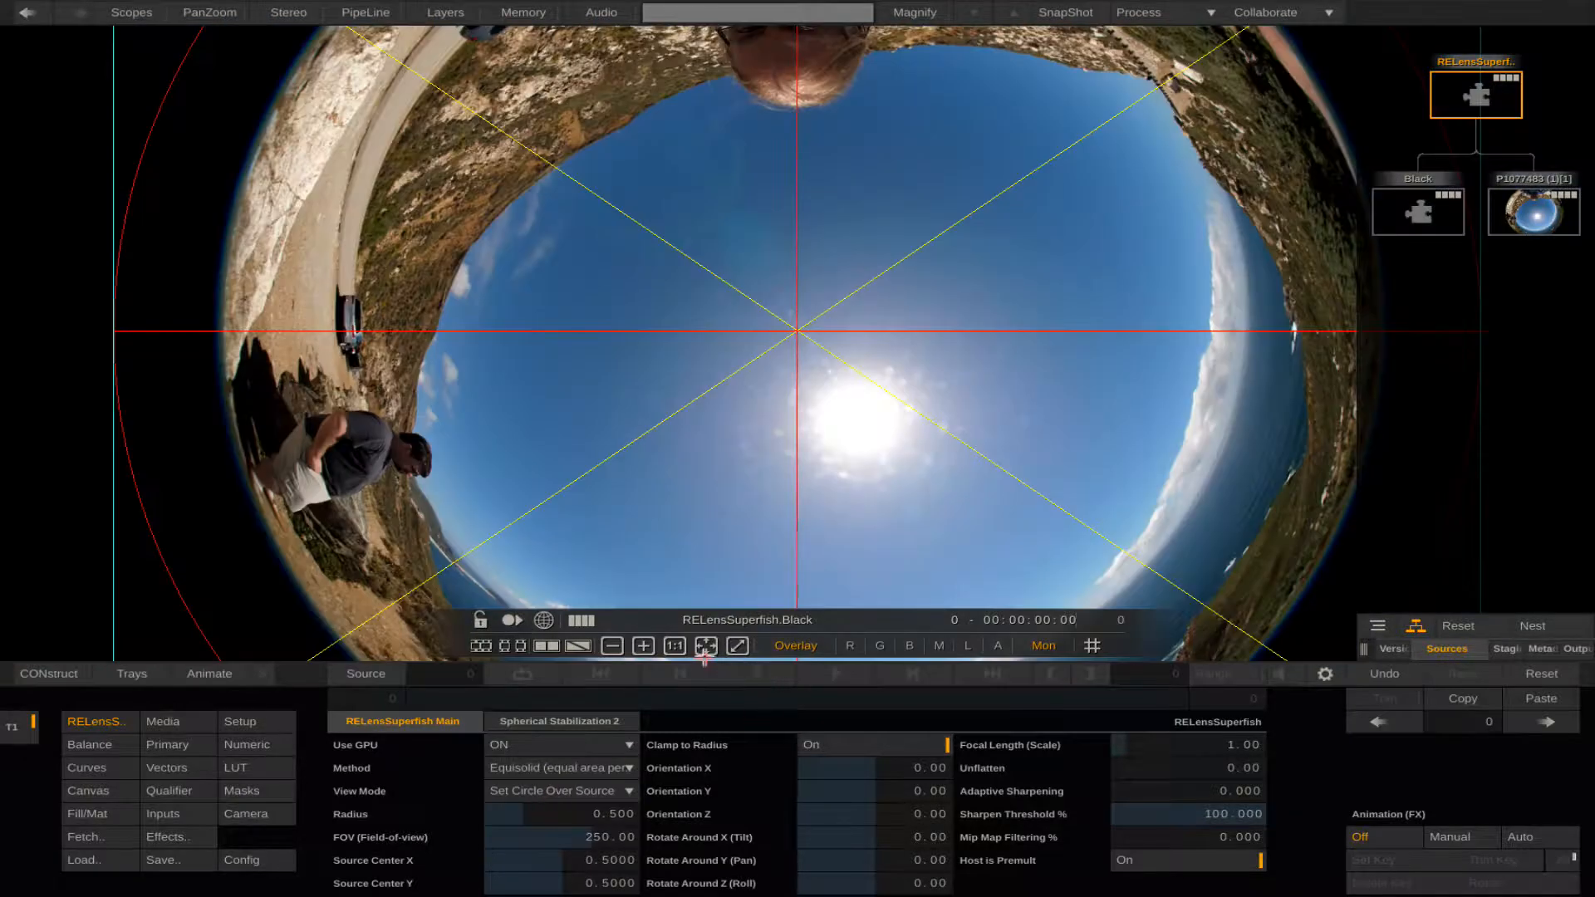
pyautogui.click(611, 647)
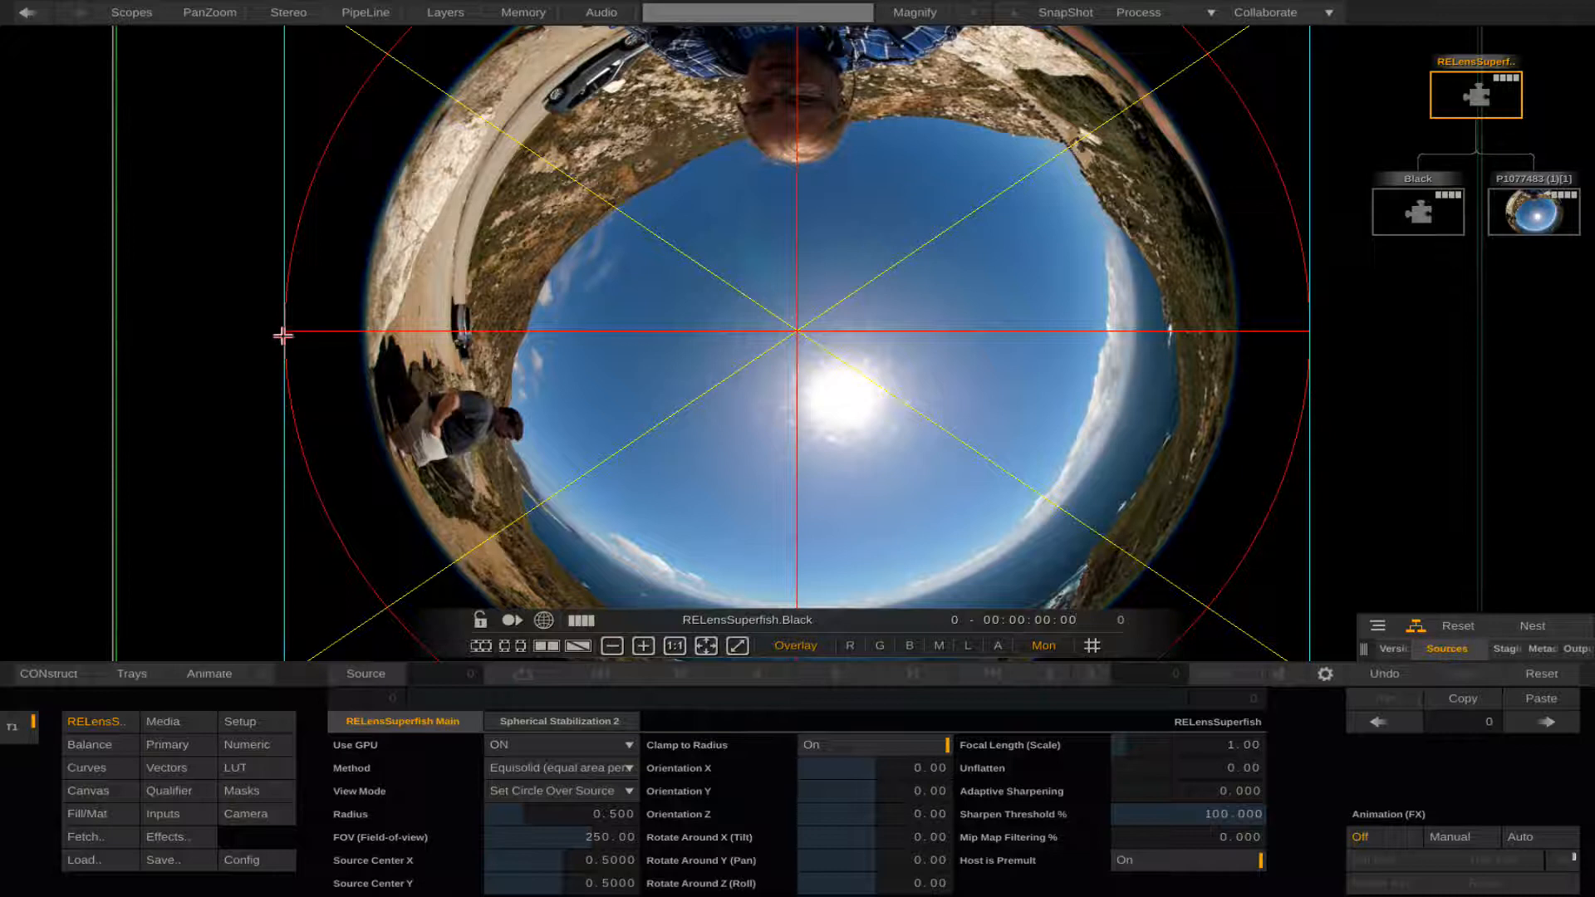
pyautogui.moveTo(284, 336); pyautogui.dragTo(363, 342)
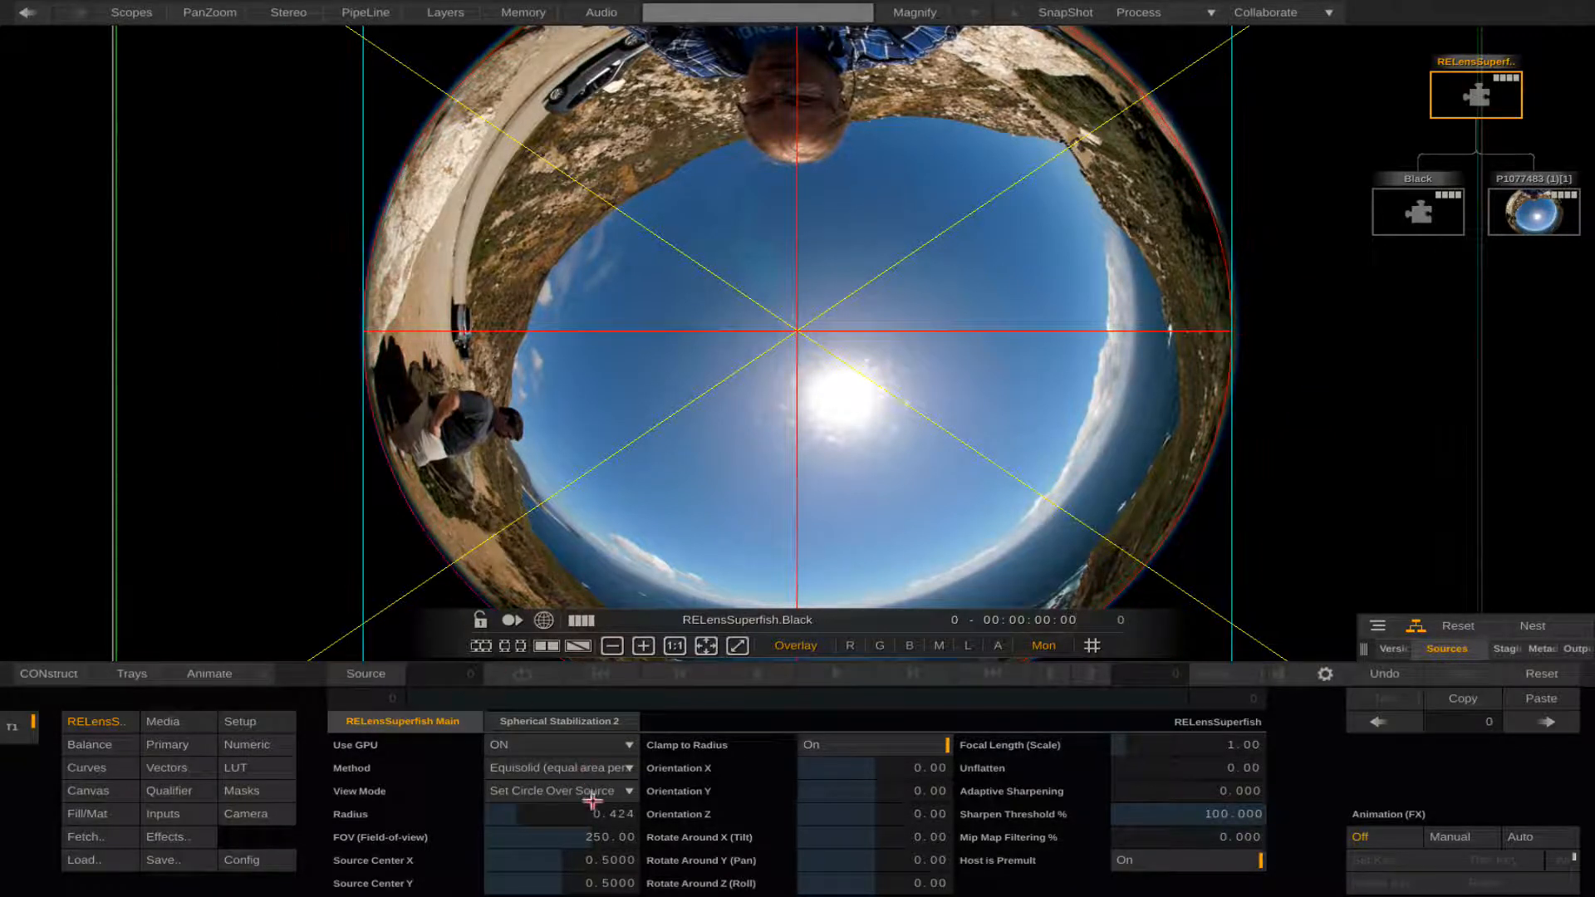
pyautogui.click(606, 814)
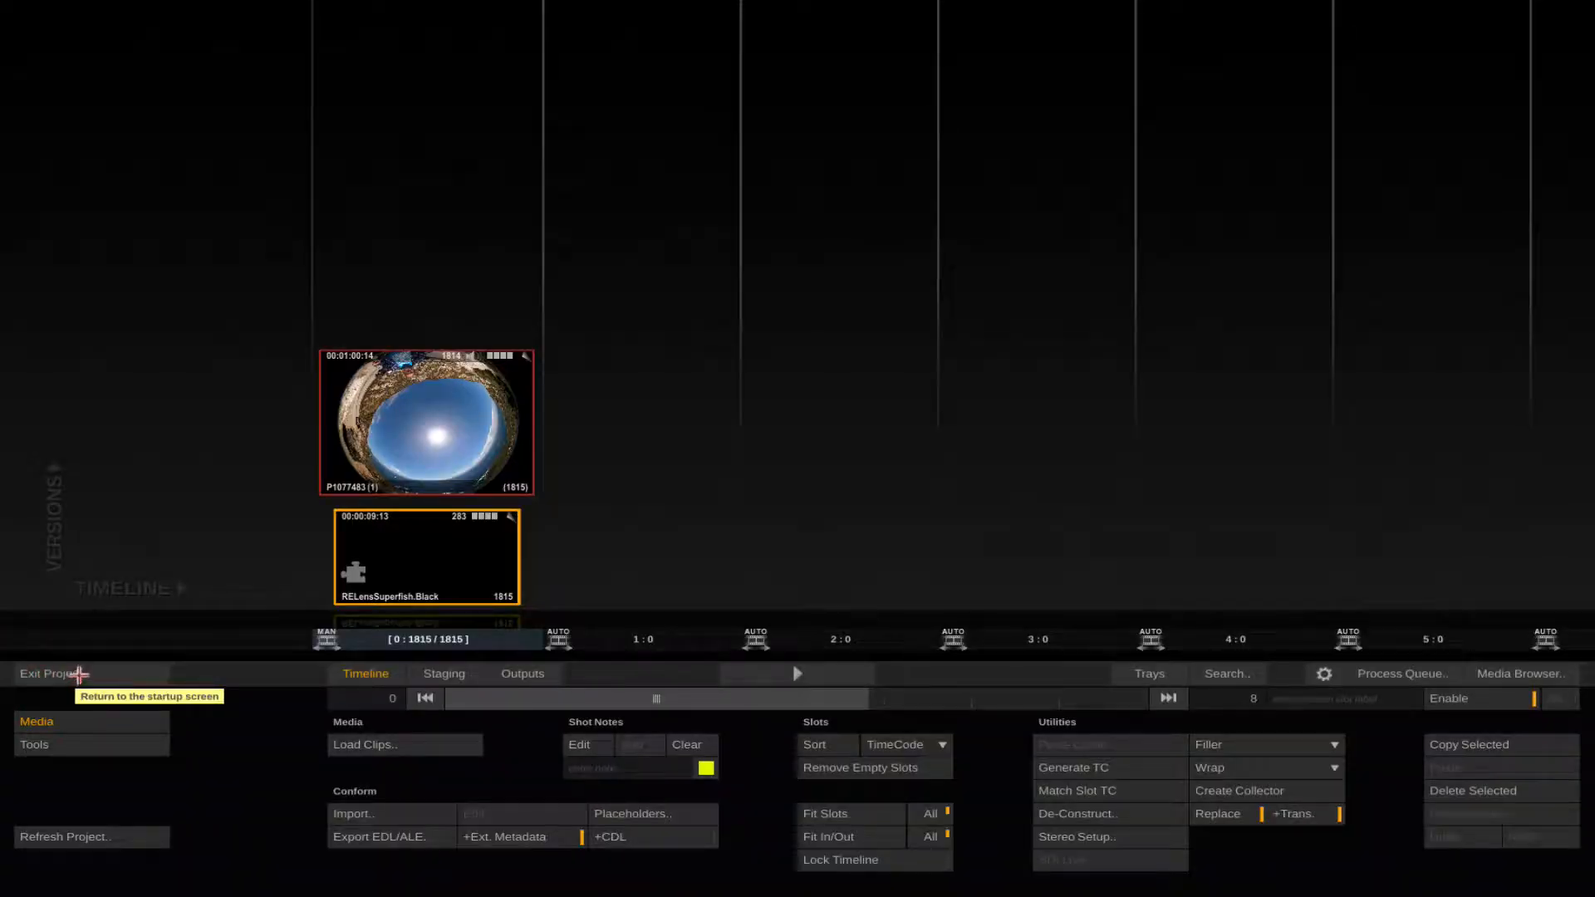
pyautogui.moveTo(489, 690)
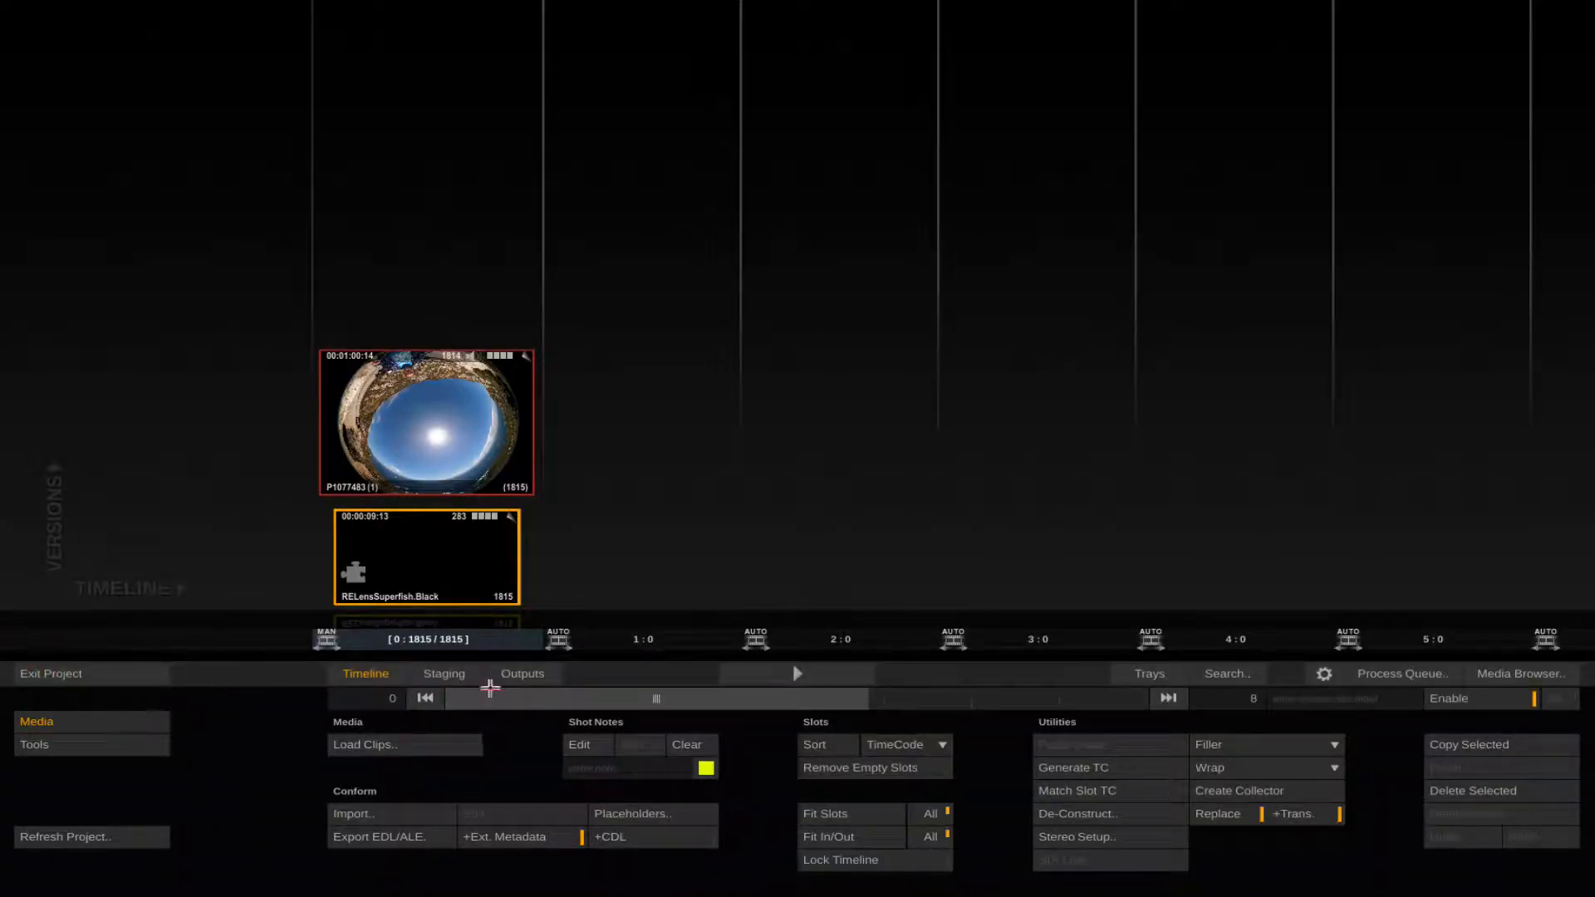
pyautogui.click(522, 674)
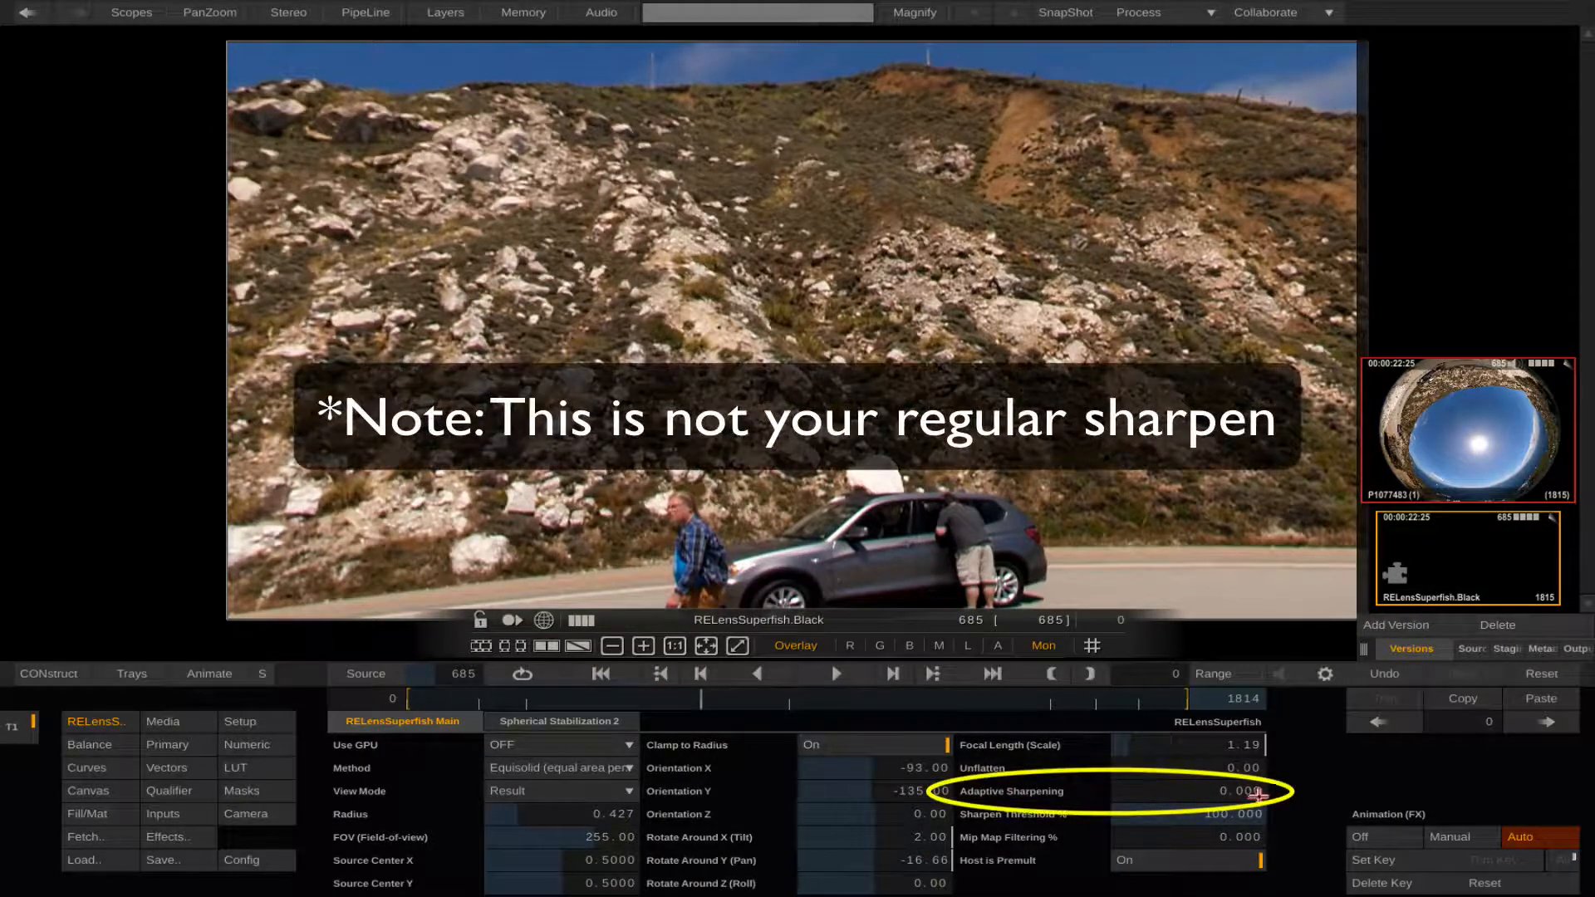
# Step: Bring up numeric entry for Superfish's Adaptive Sharpening value
pyautogui.click(1226, 792)
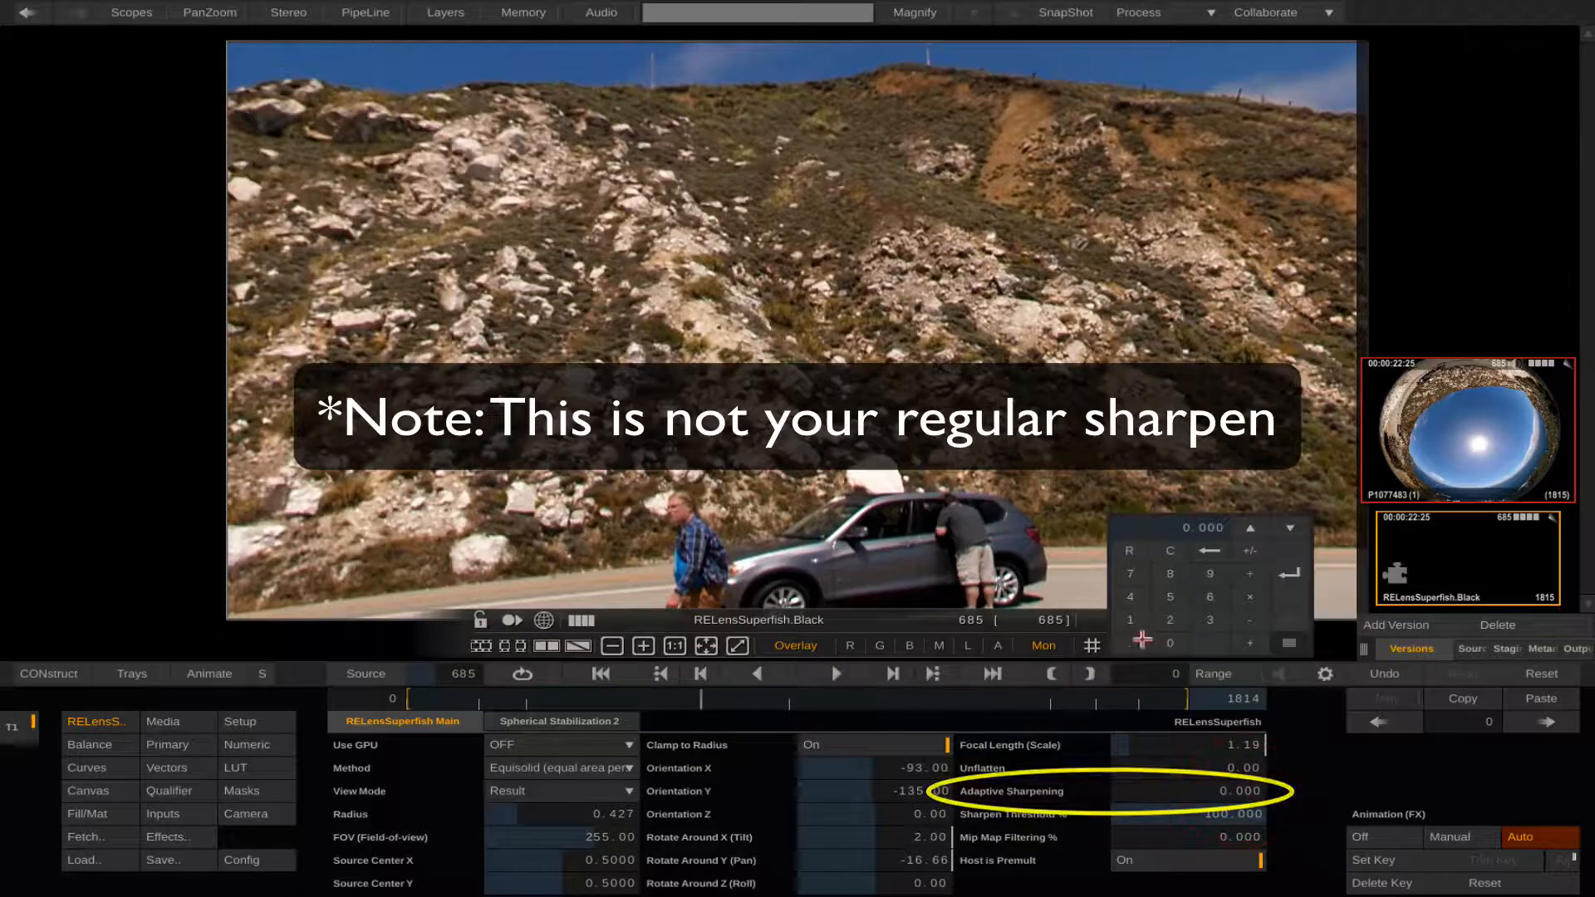